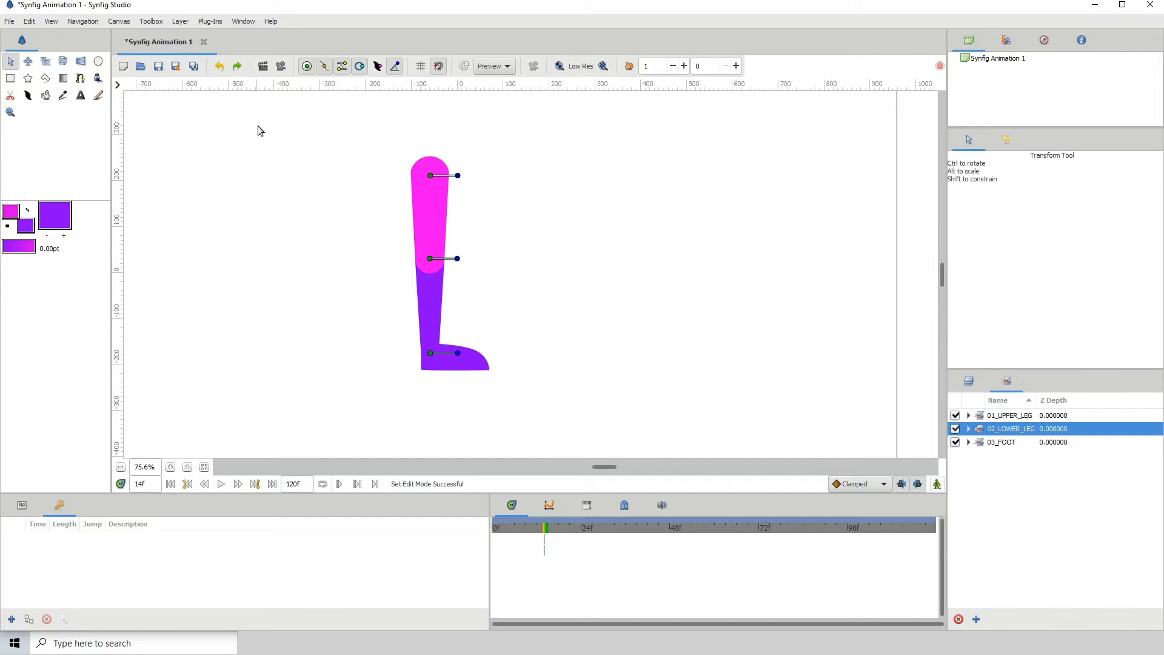
mouse_move(218, 66)
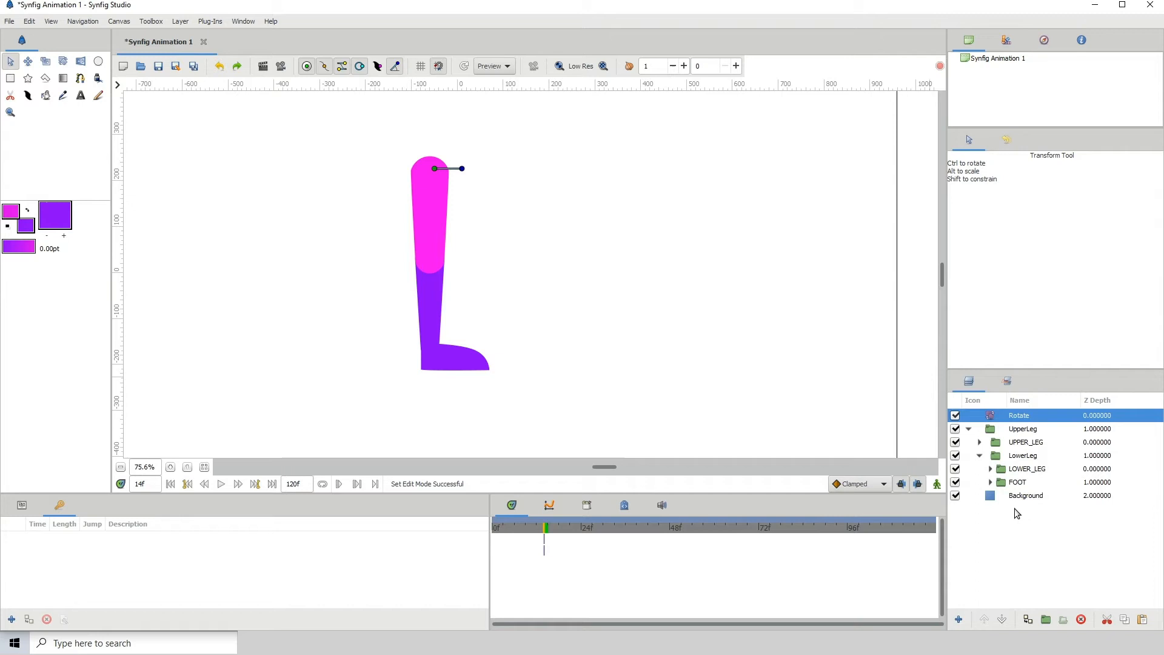
Select the Background layer and then the FOOT group in the Layers panel.
left_click(1025, 494)
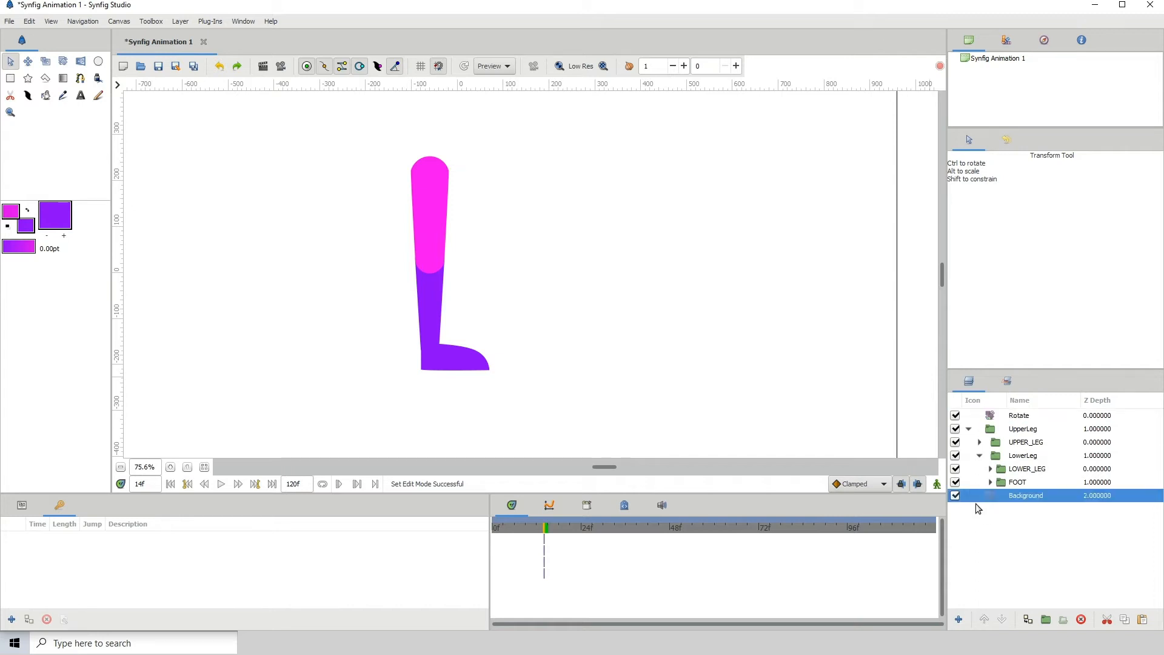
left_click(1017, 483)
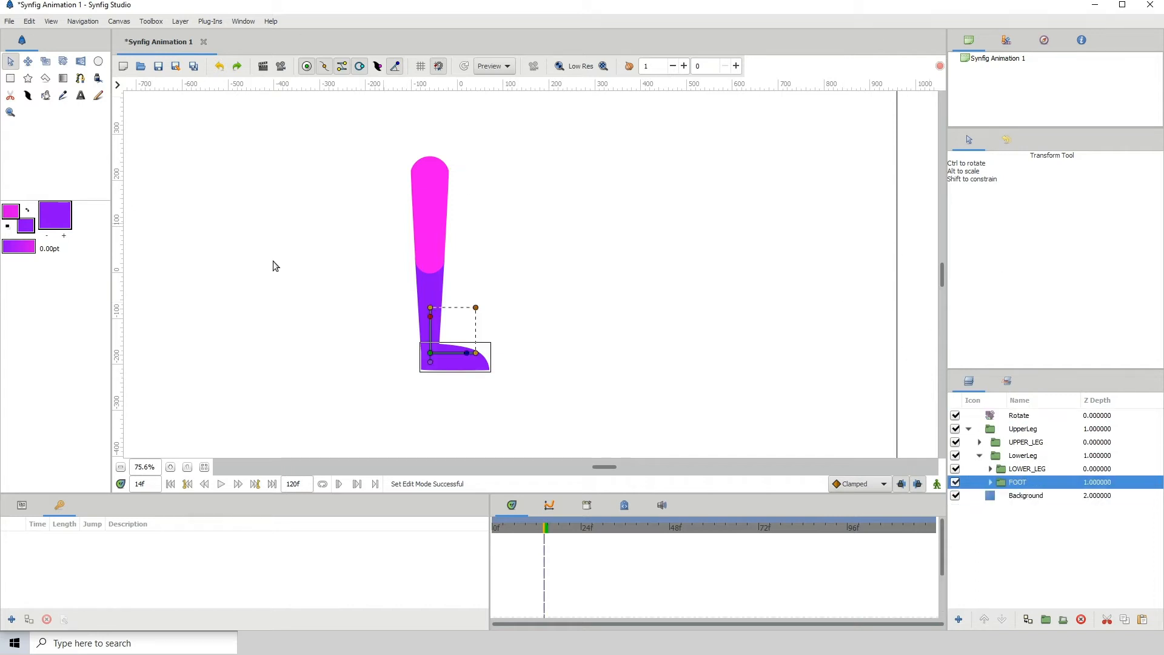
mouse_move(840, 306)
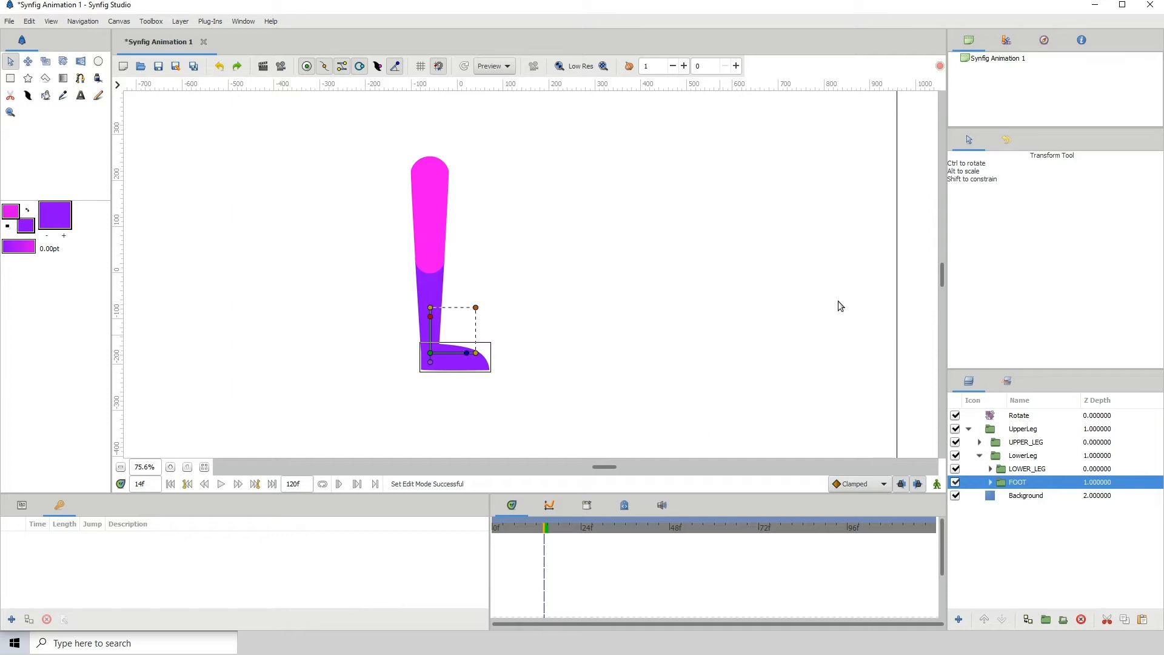
mouse_move(776, 443)
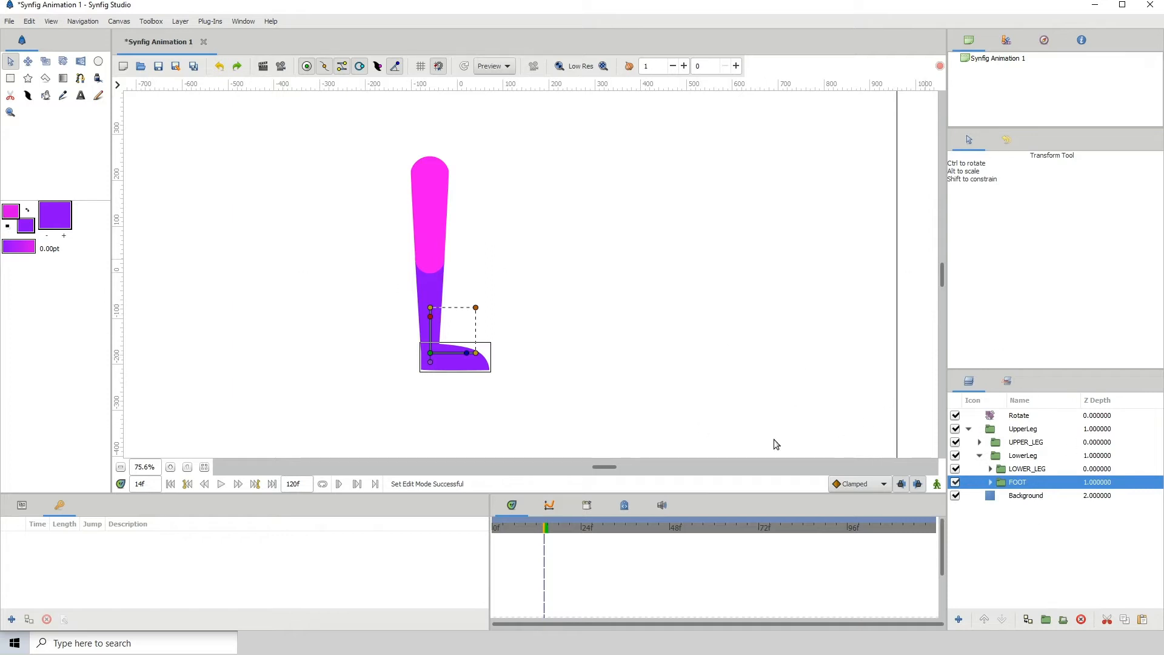
mouse_move(254, 127)
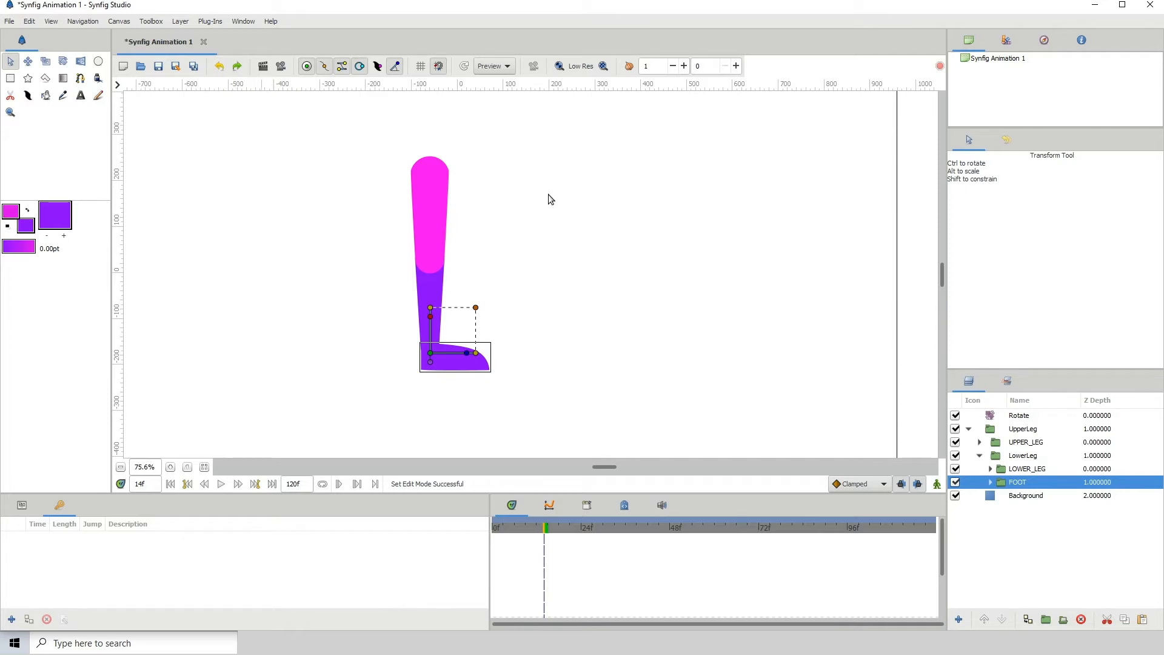
Inspect the FOOT group and its foot shape in the Params panel.
left_click(1026, 468)
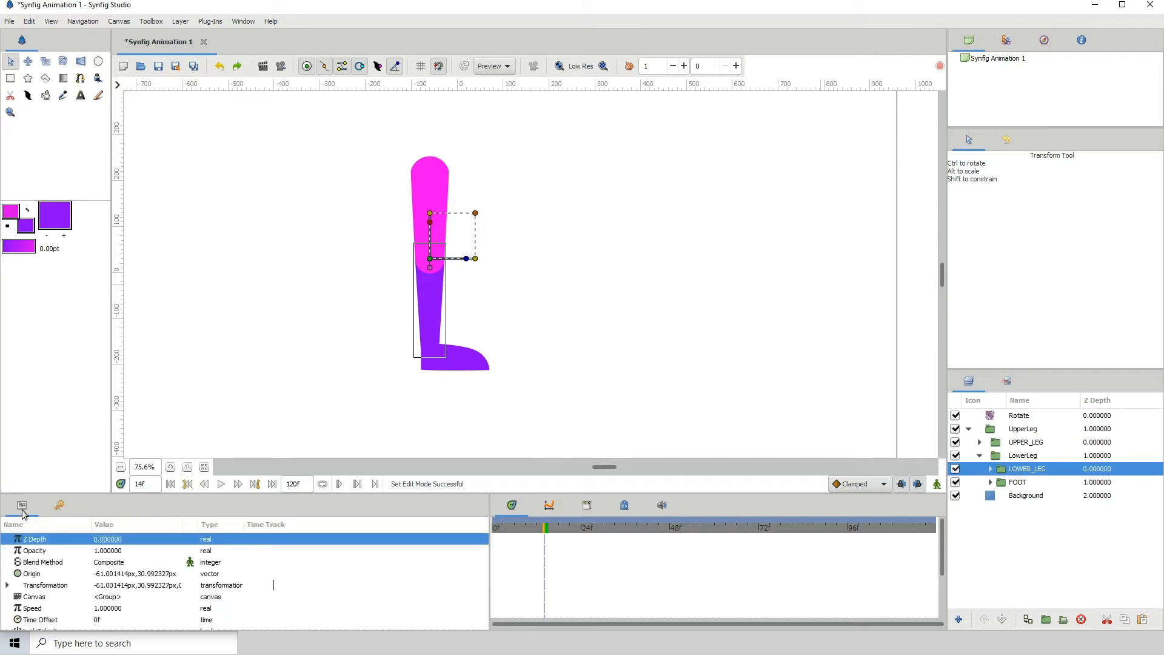
left_click(1016, 483)
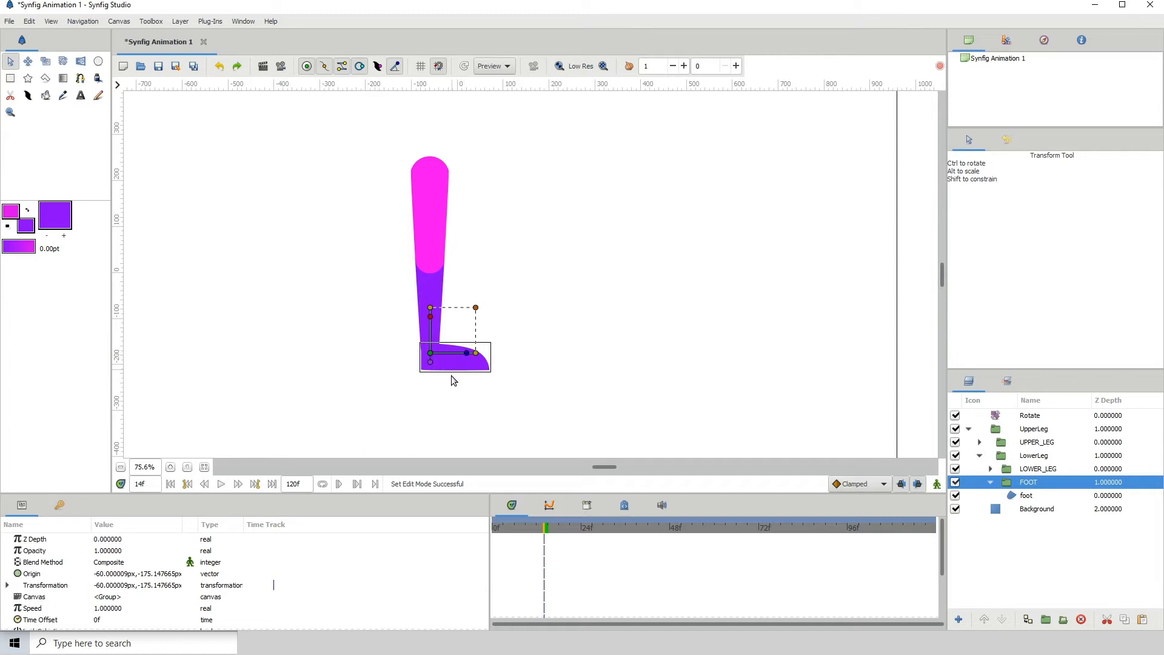
left_click(1025, 495)
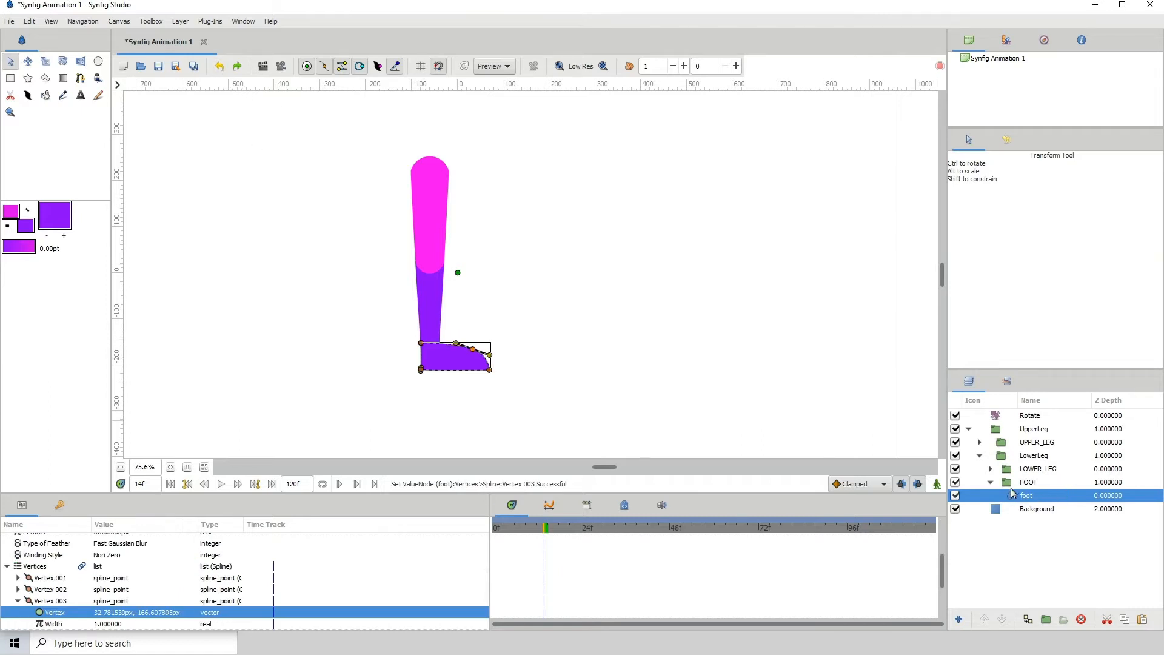
left_click(1028, 483)
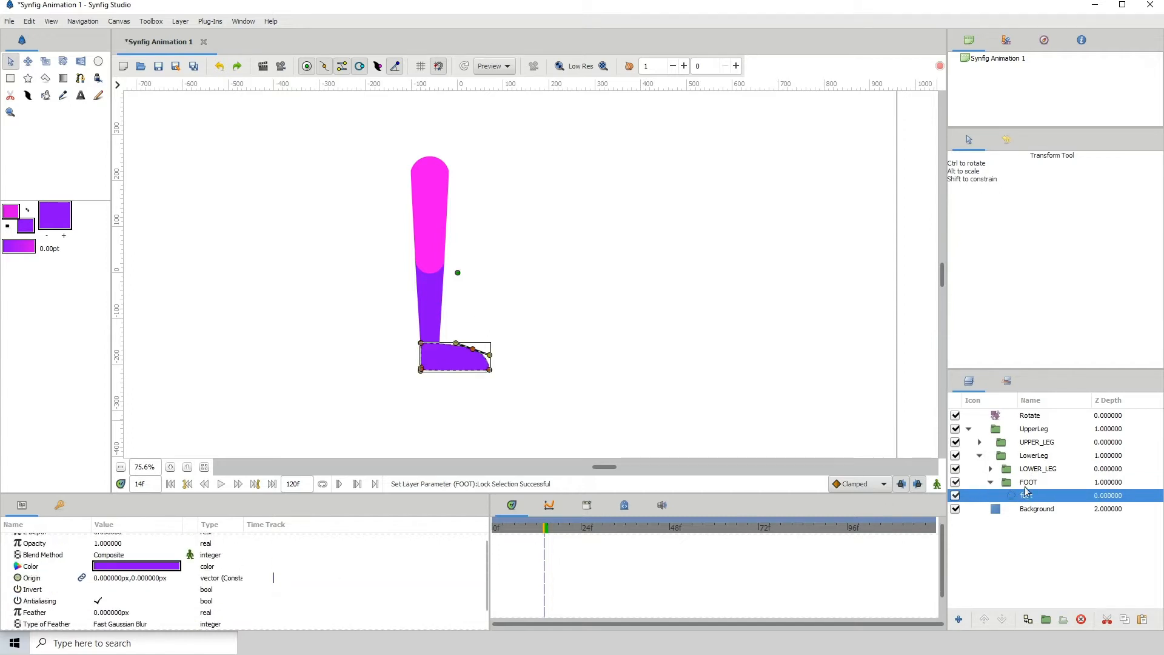
Turn on Lock Selection for the FOOT group and place the Rotate layer inside UpperLeg.
left_click(1038, 468)
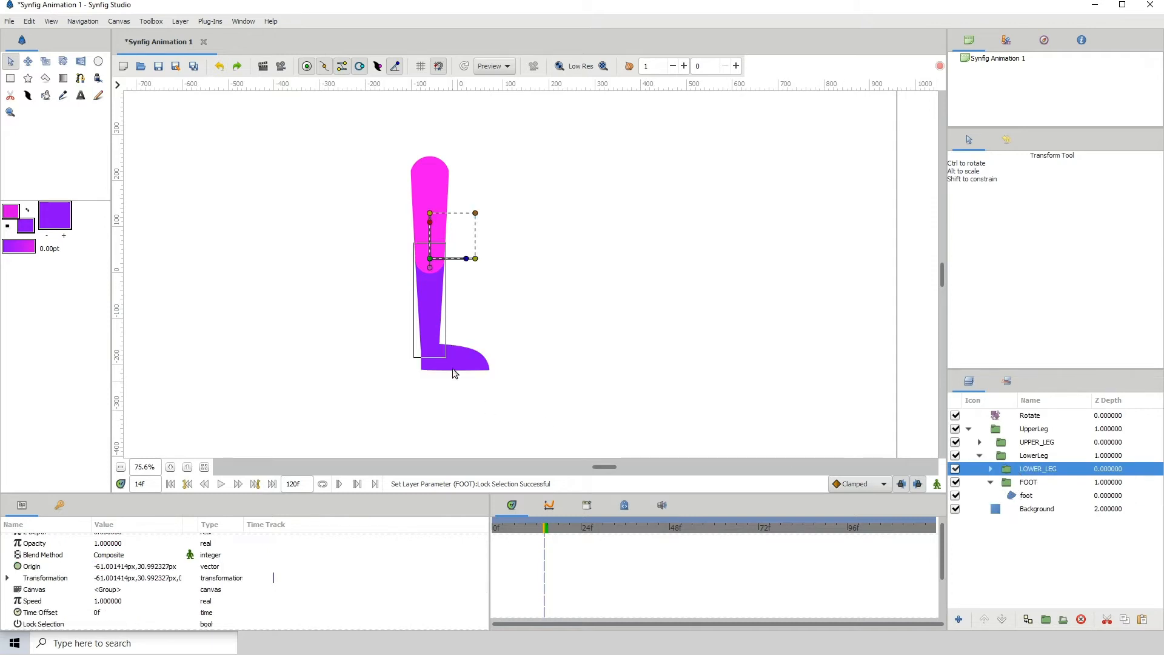
left_click(1028, 483)
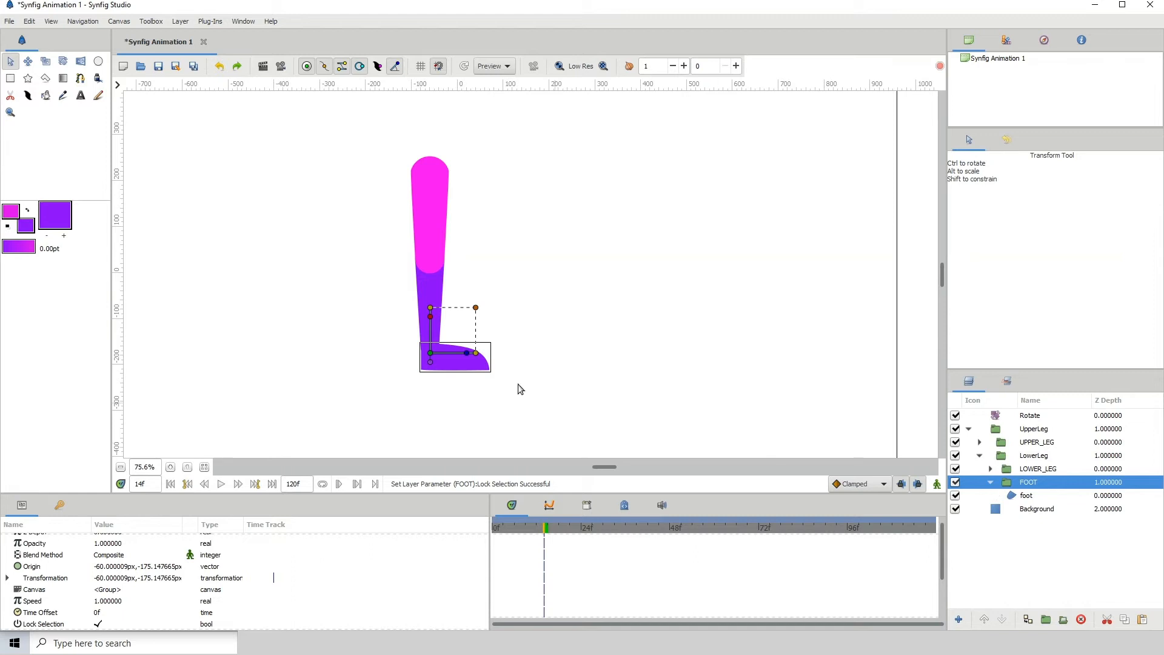
left_click(1026, 494)
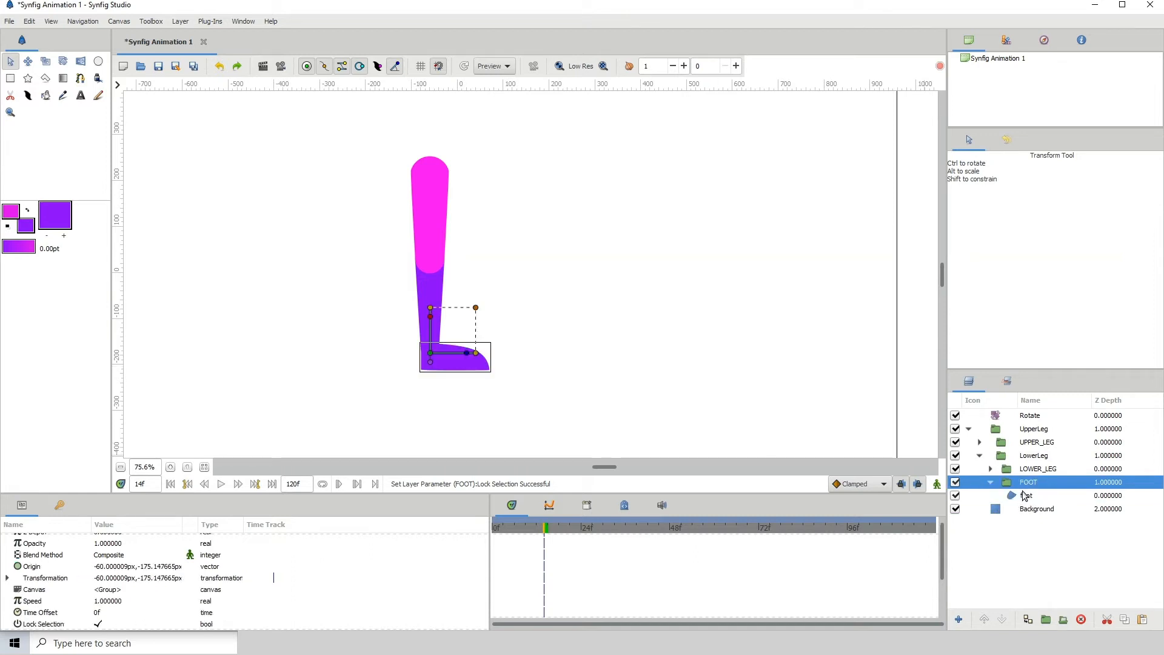
left_click(1026, 494)
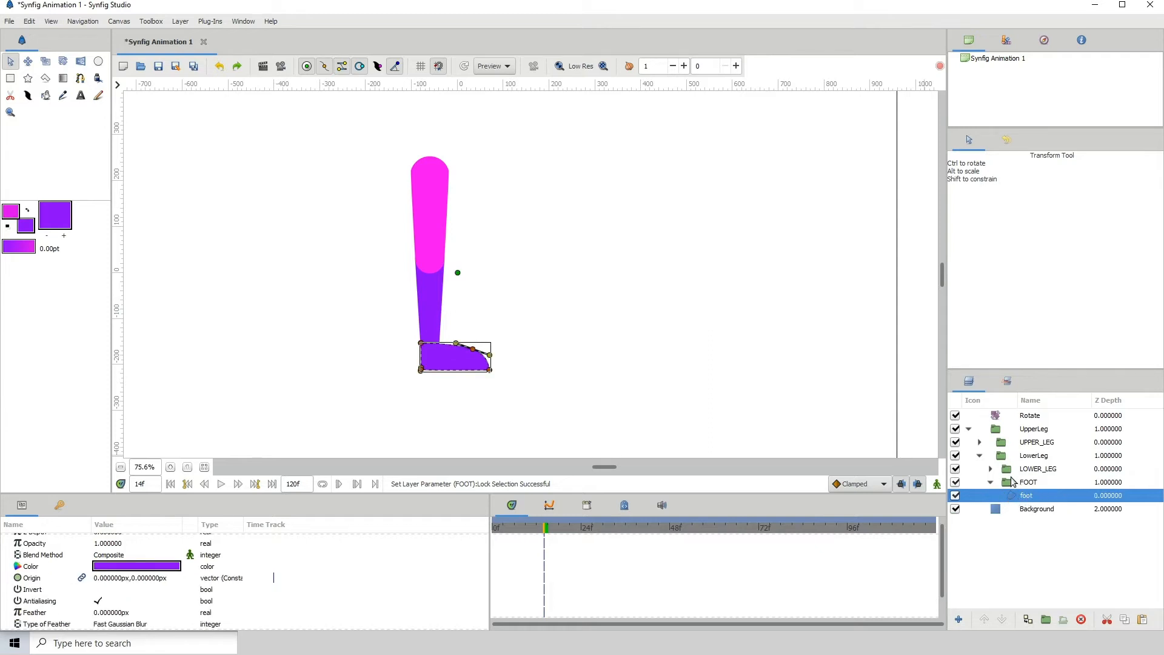
left_click(1028, 482)
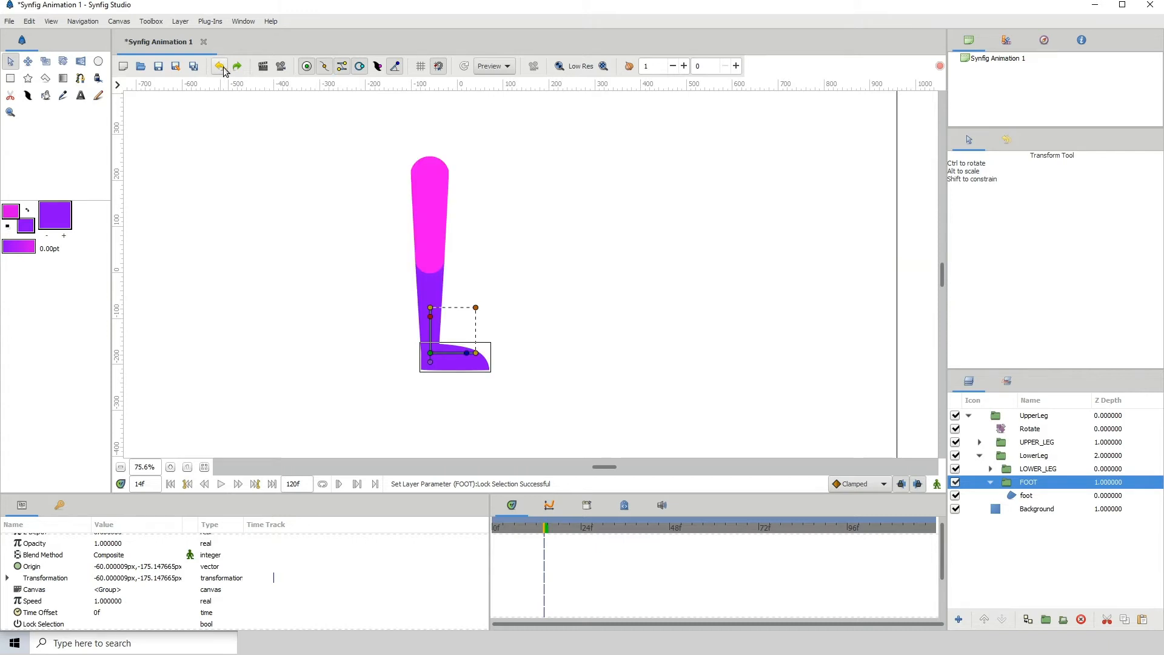
Delete the Rotate layer from the UpperLeg group.
left_click(1029, 430)
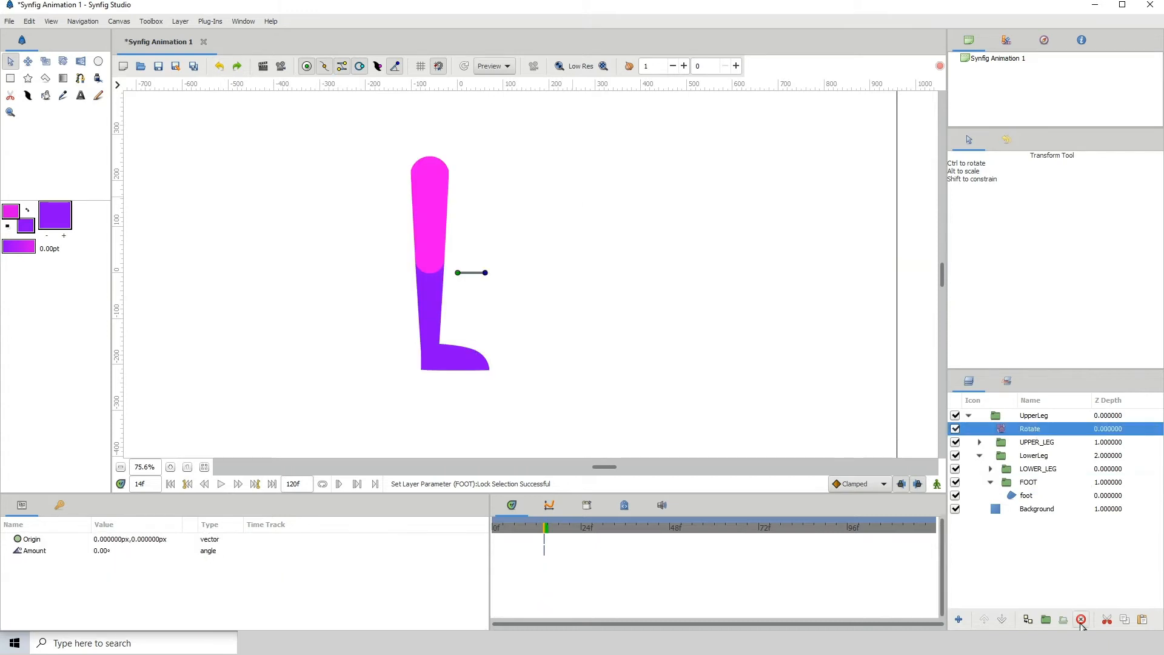
left_click(1081, 619)
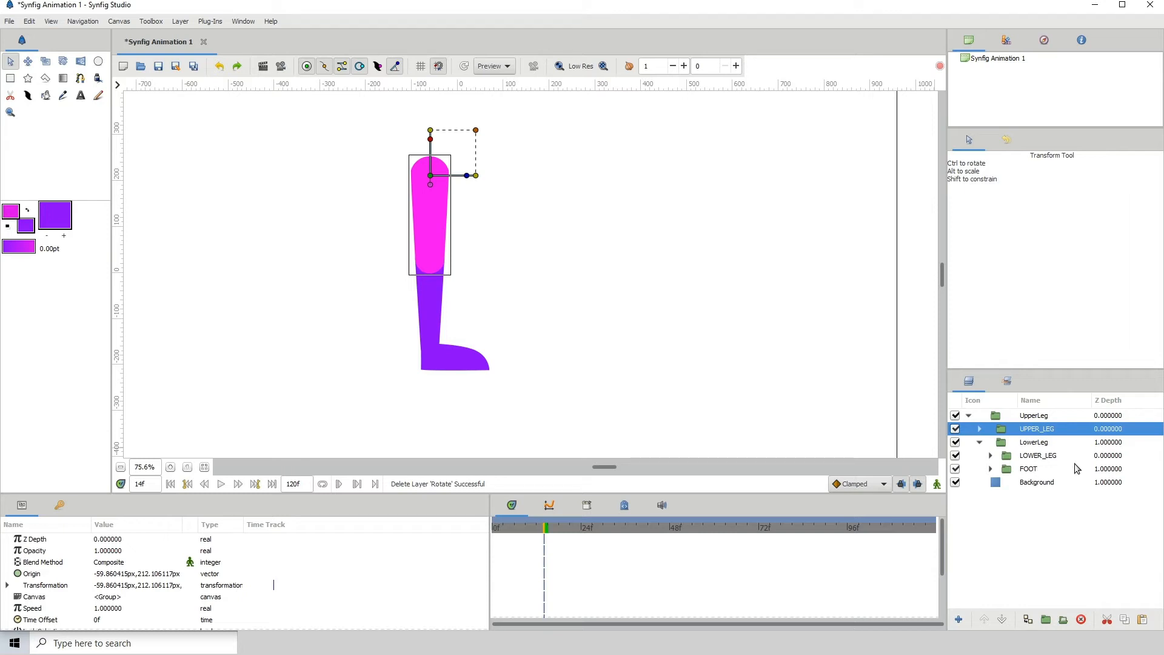
mouse_move(1006, 474)
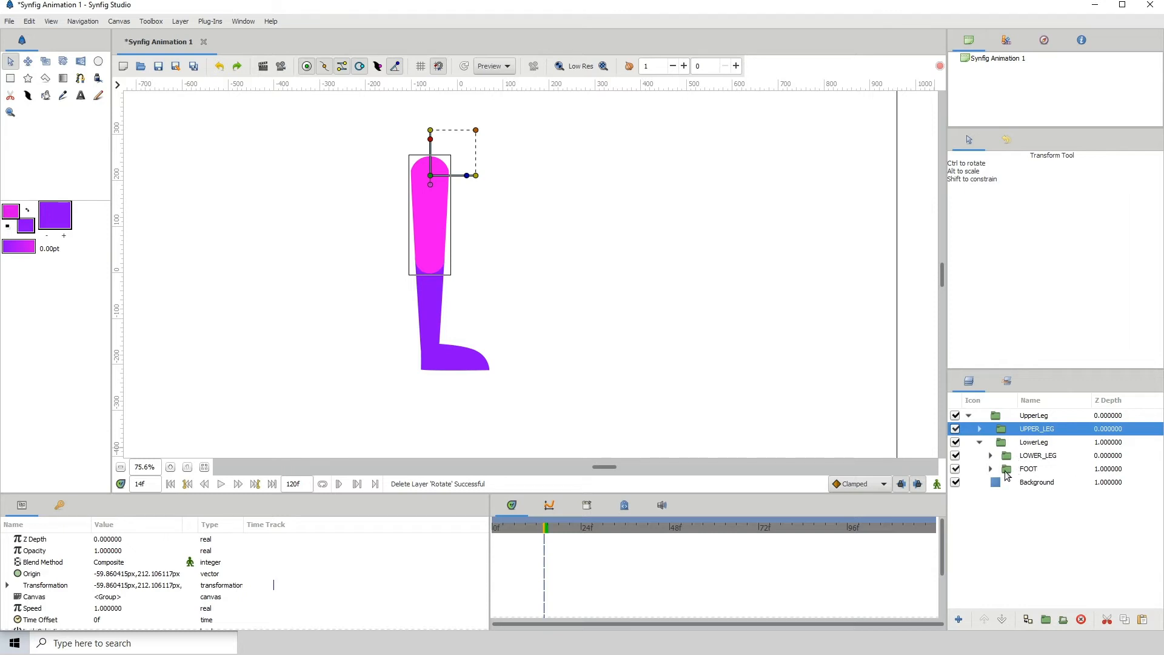
Bring LOWER_LEG and FOOT out of the nested groups to the top level.
left_click(1028, 468)
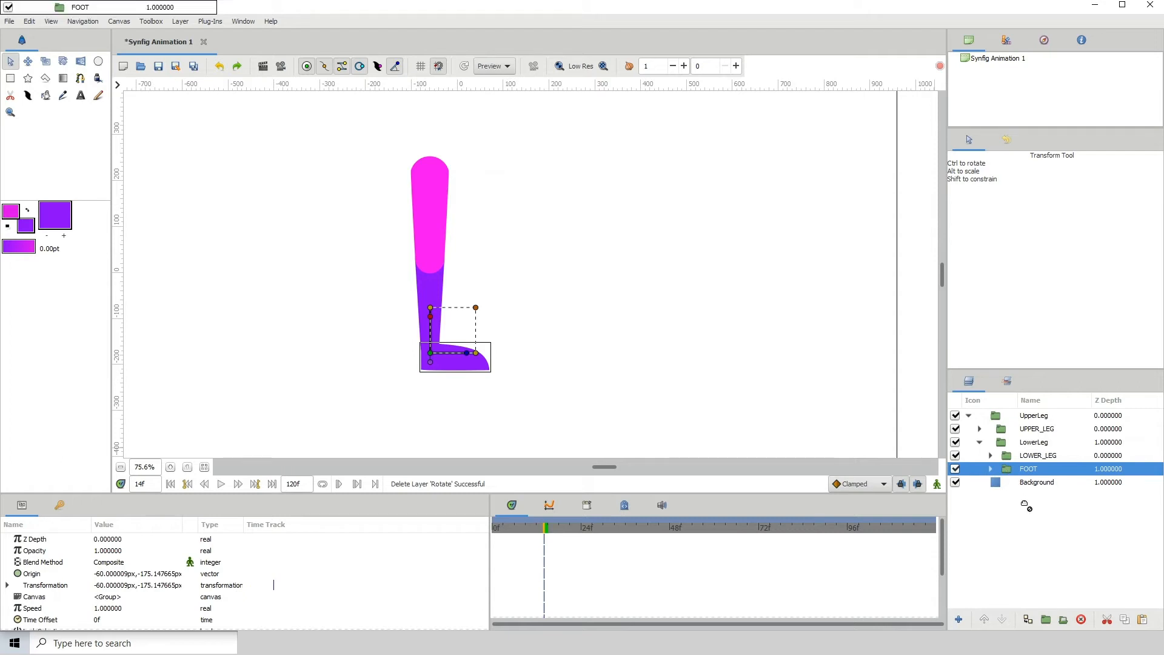
left_click(1038, 454)
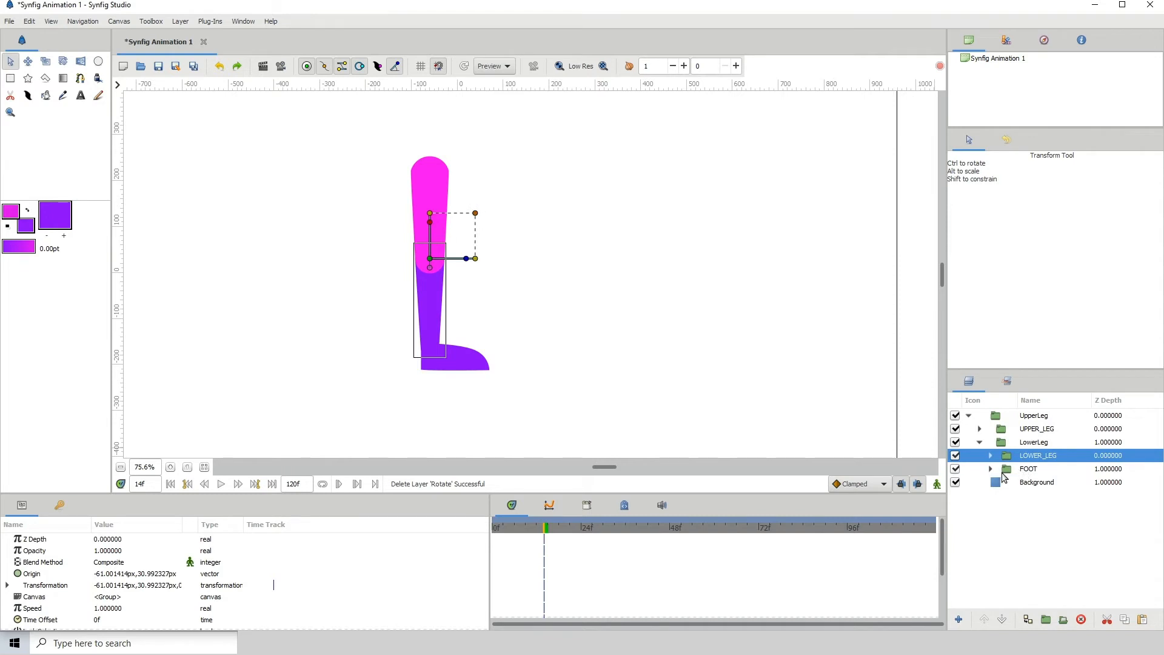
left_click(1028, 468)
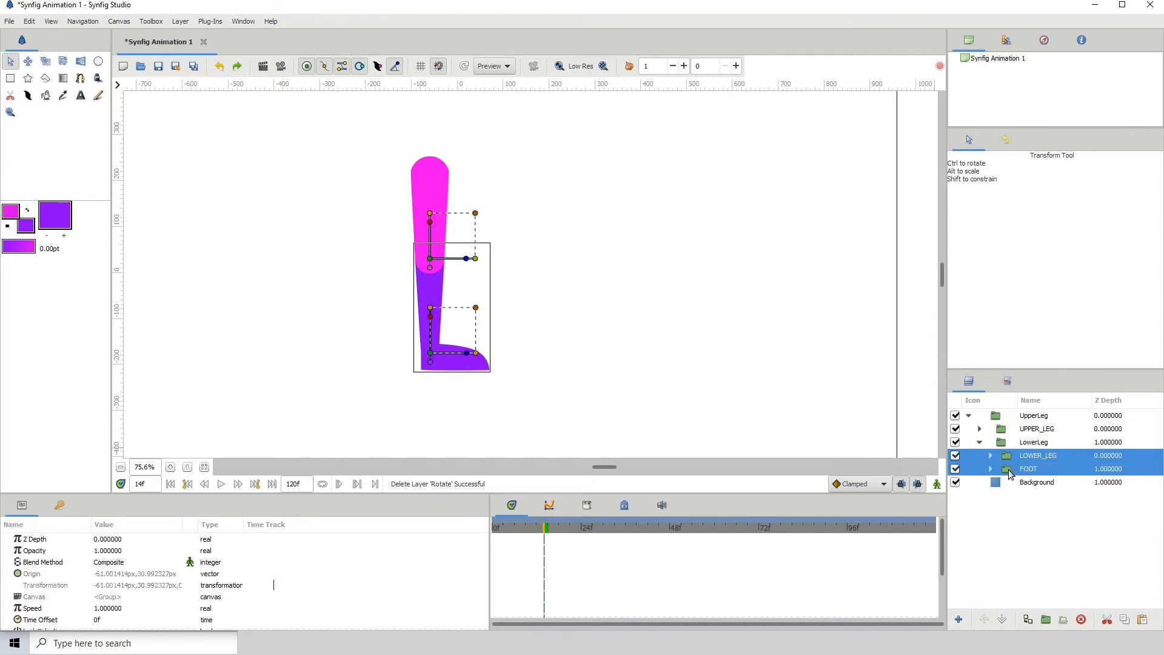
mouse_move(1008, 465)
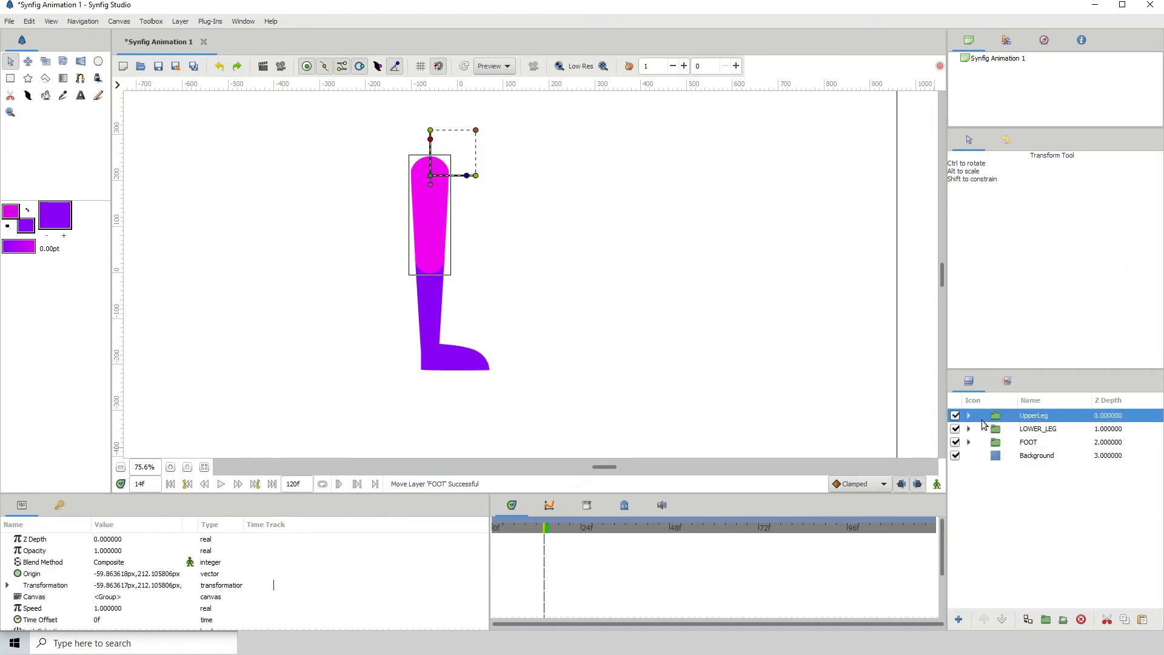
left_click(955, 415)
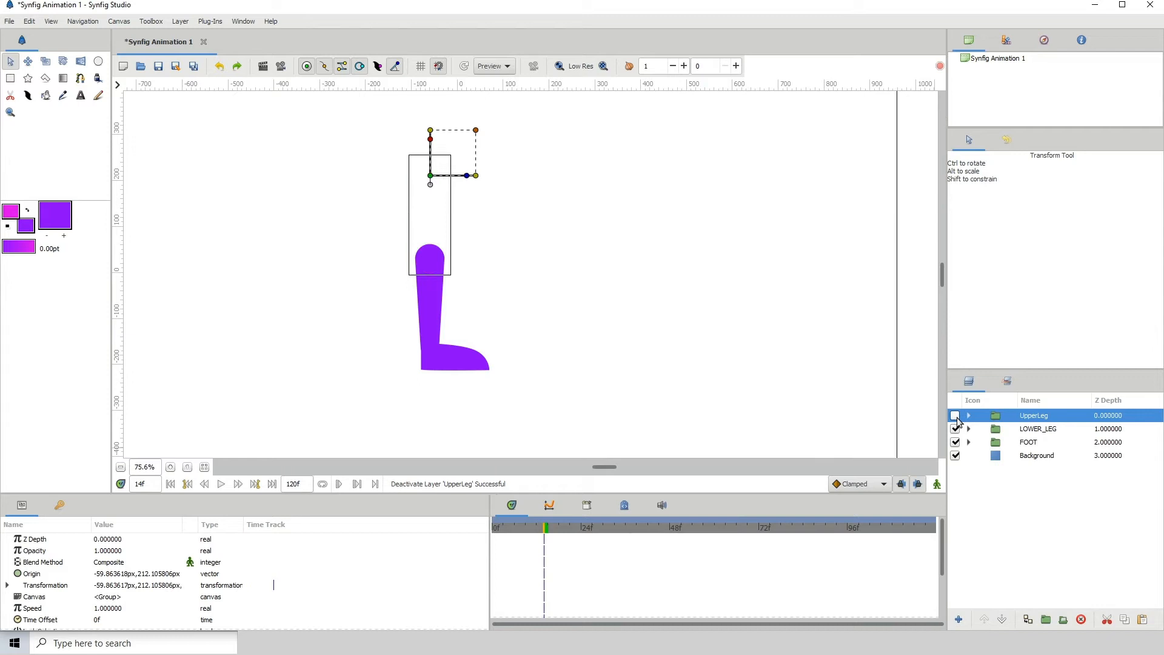
left_click(955, 415)
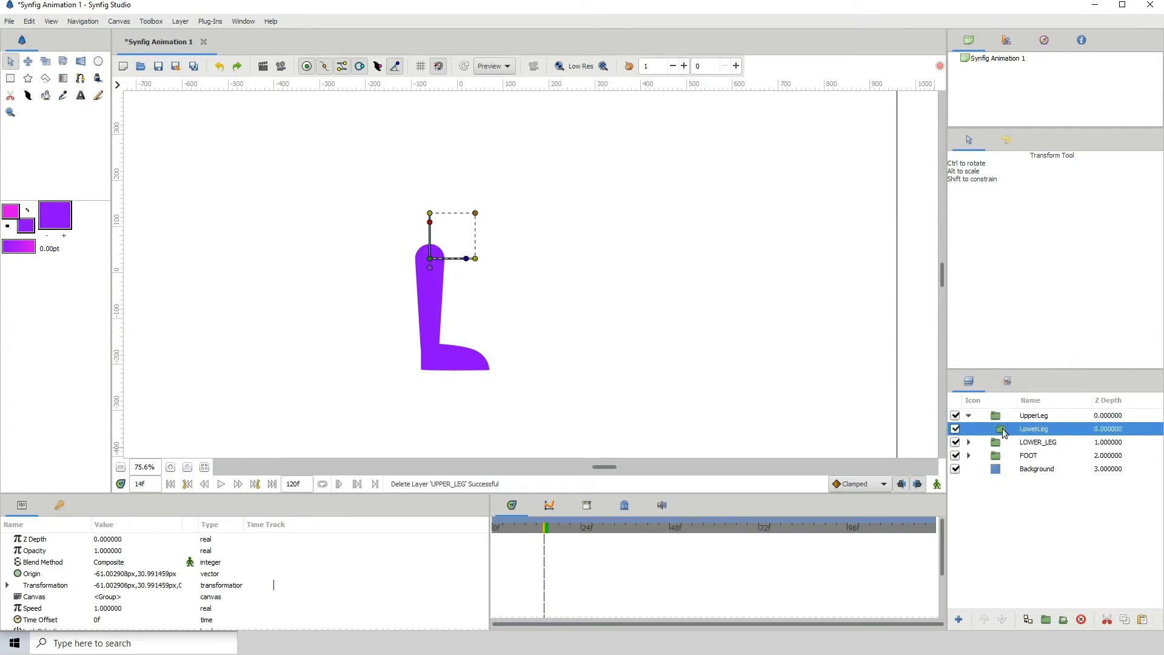
right_click(1032, 415)
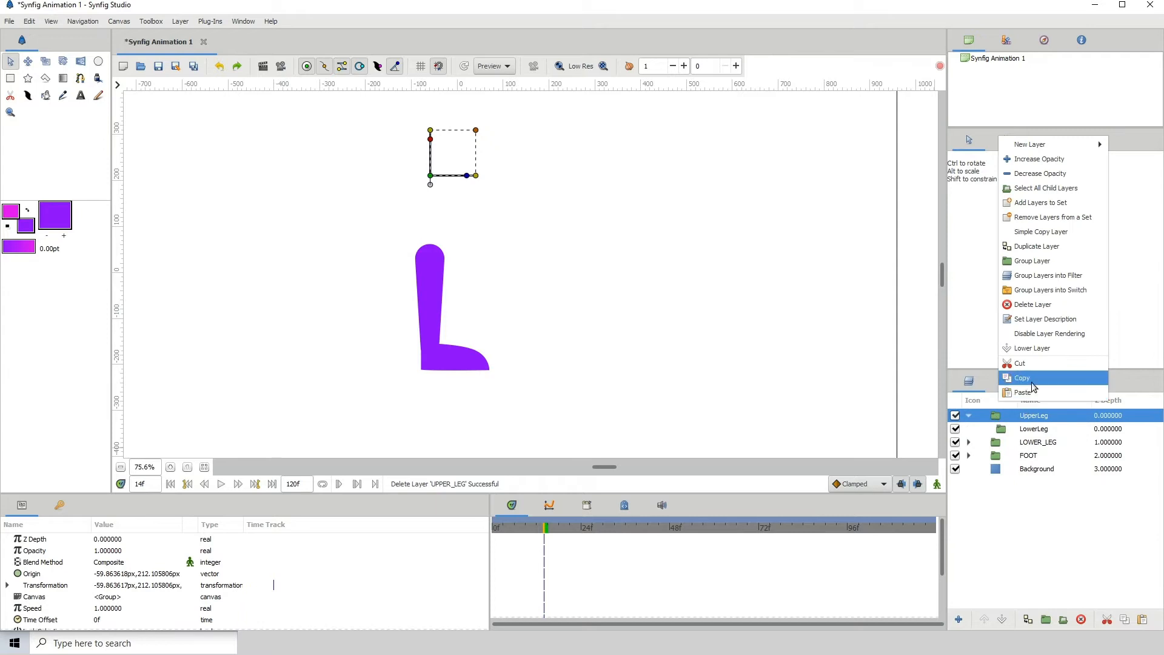
left_click(1021, 393)
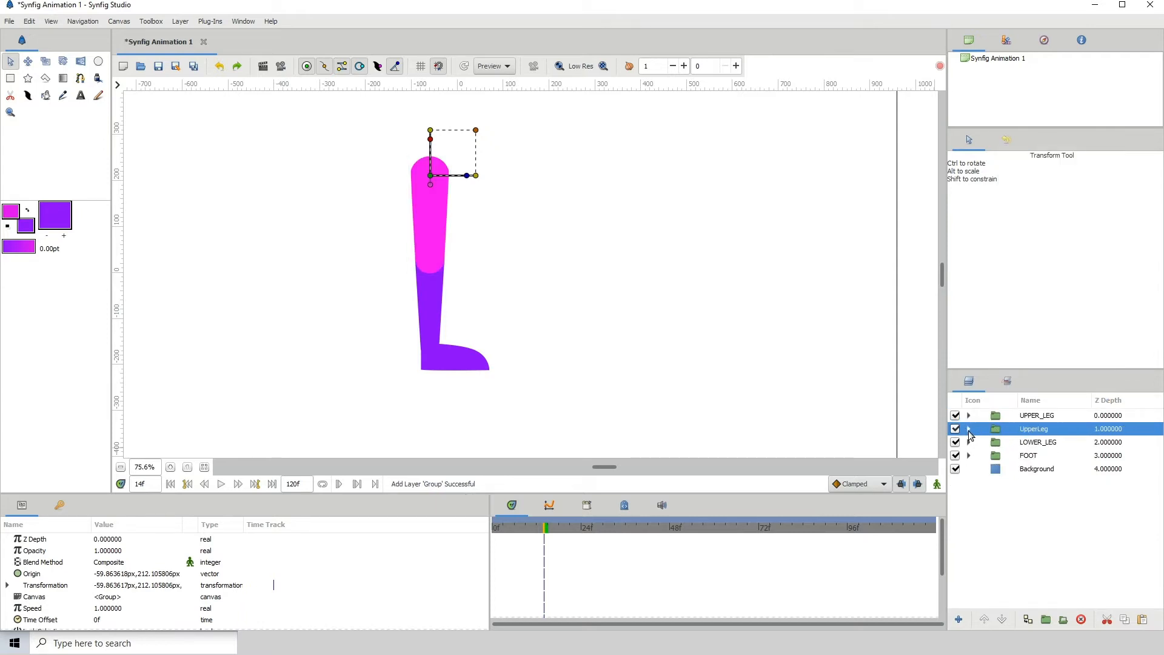
left_click(955, 441)
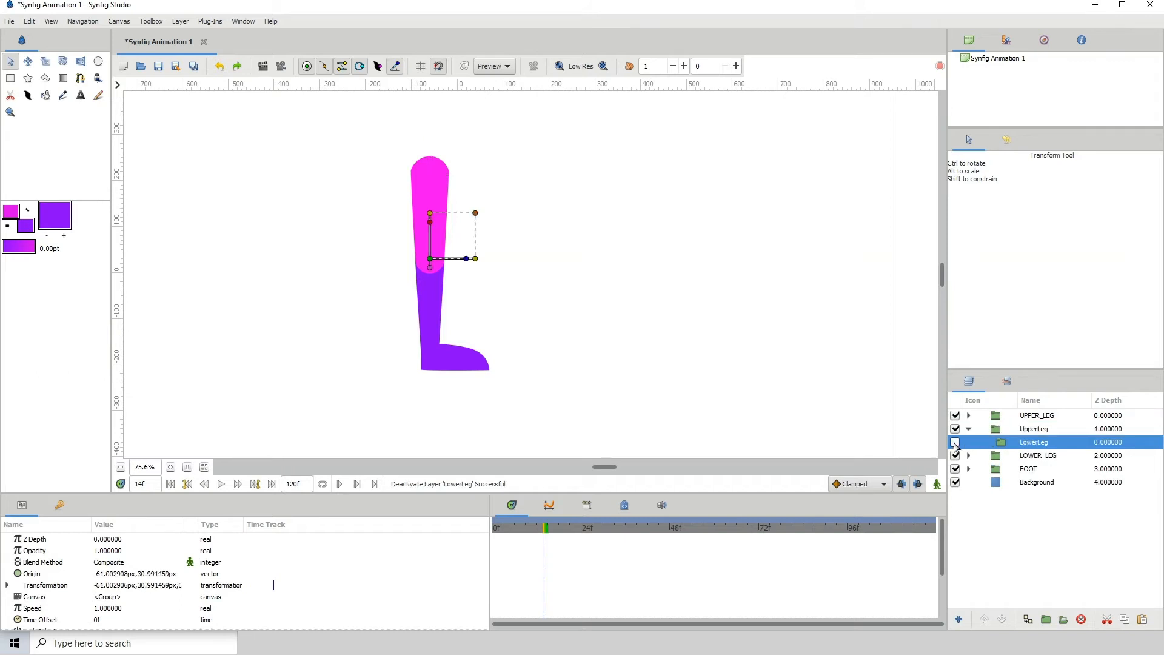
left_click(955, 441)
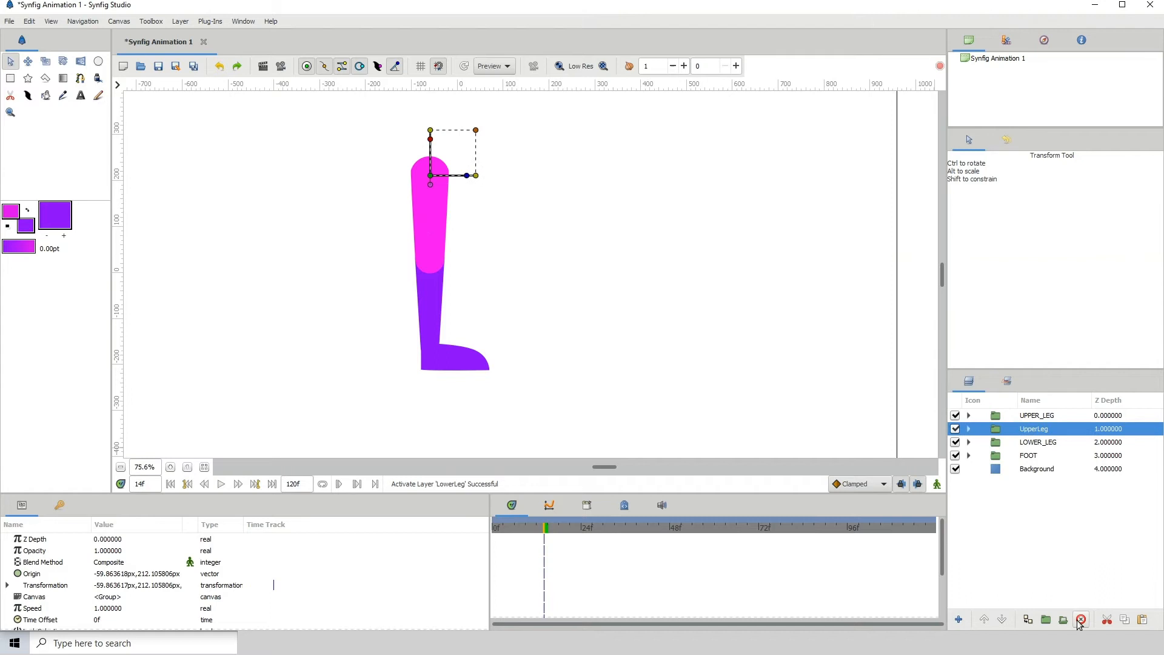
left_click(1082, 618)
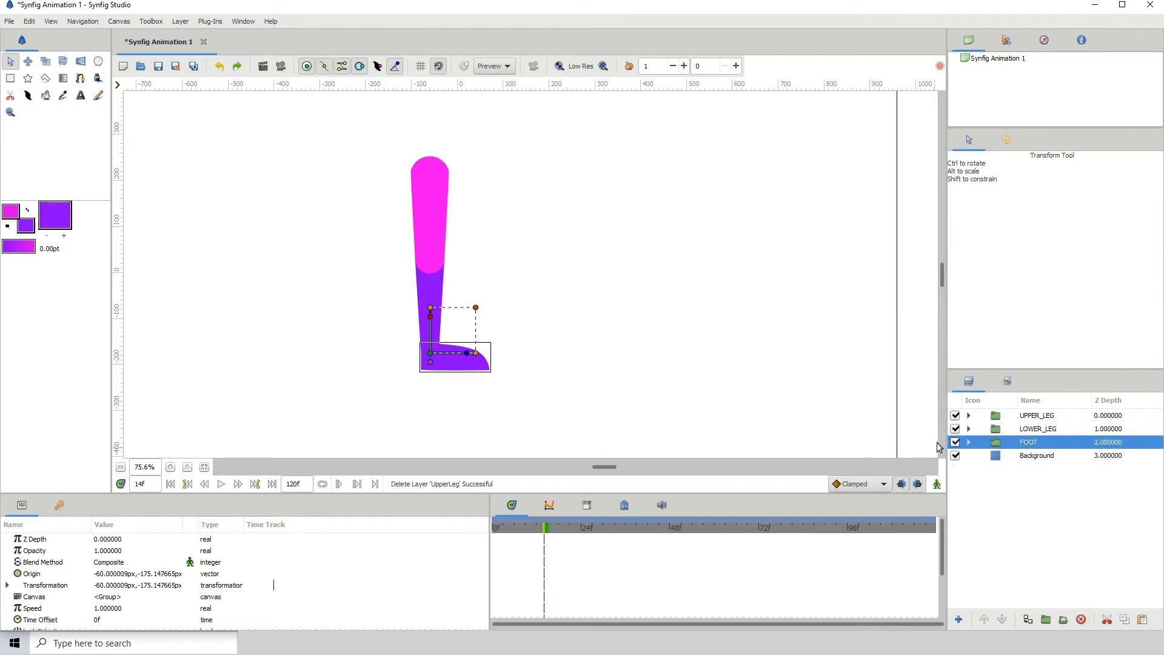
left_click(955, 441)
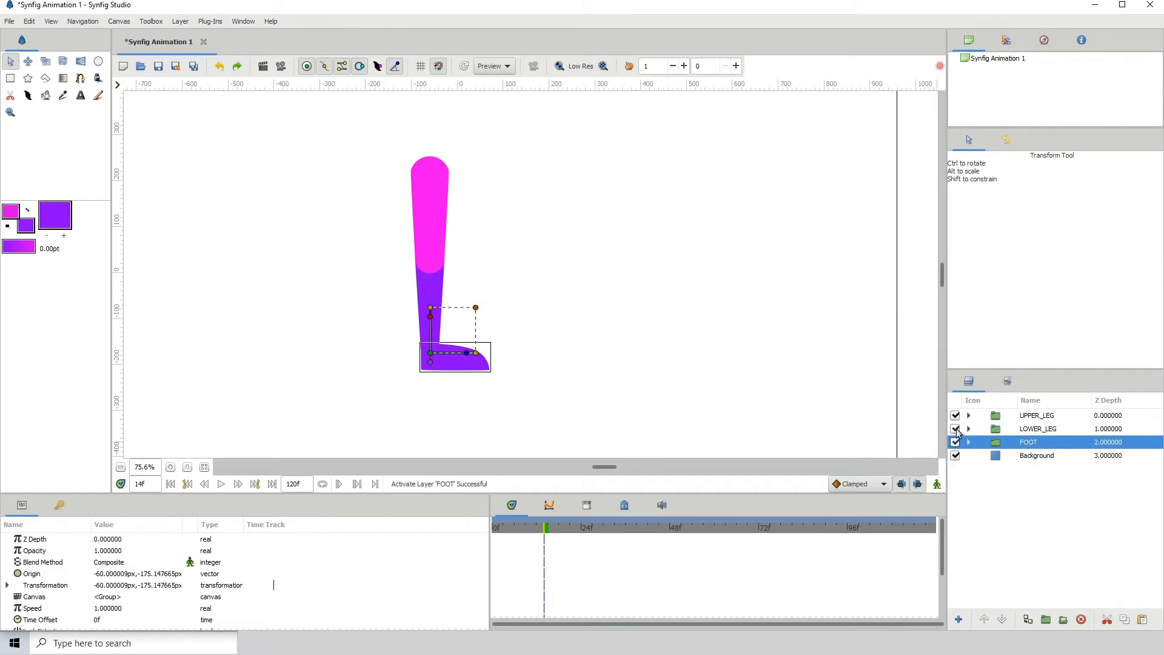
left_click(1038, 429)
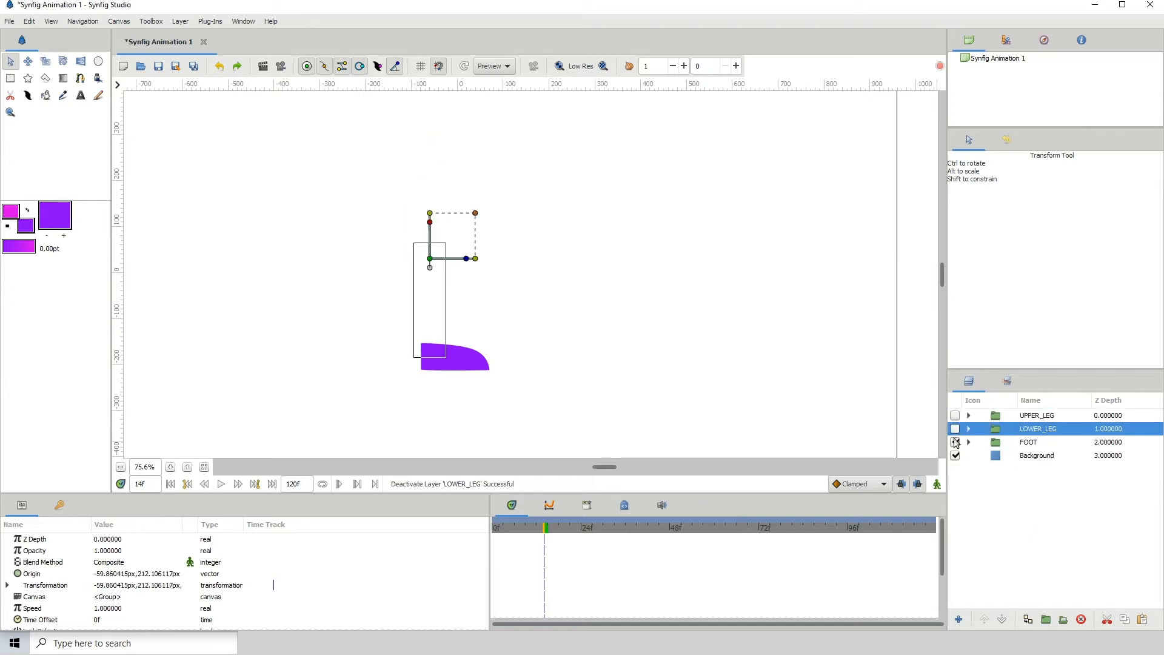
left_click(955, 429)
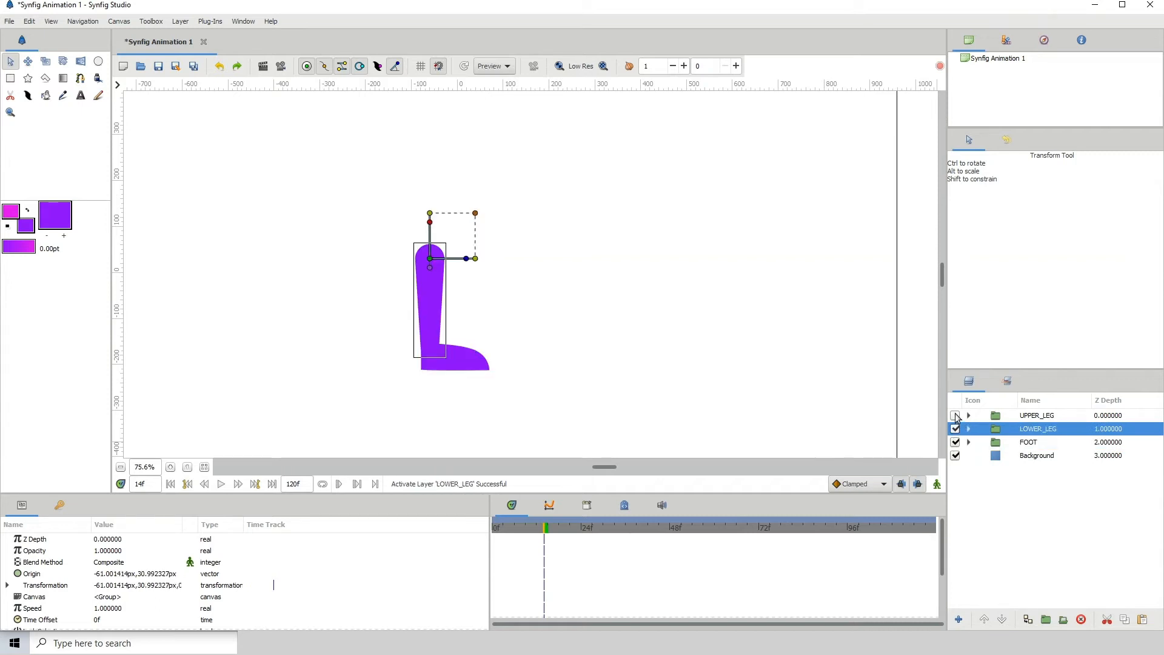
left_click(1035, 414)
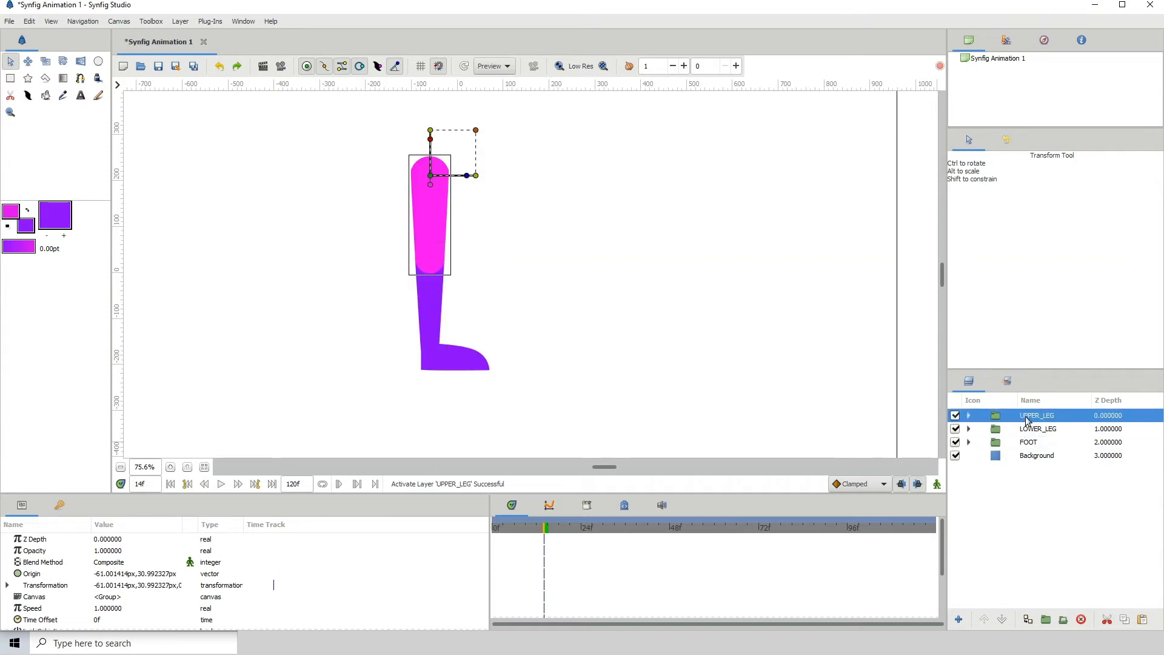
left_click(1038, 429)
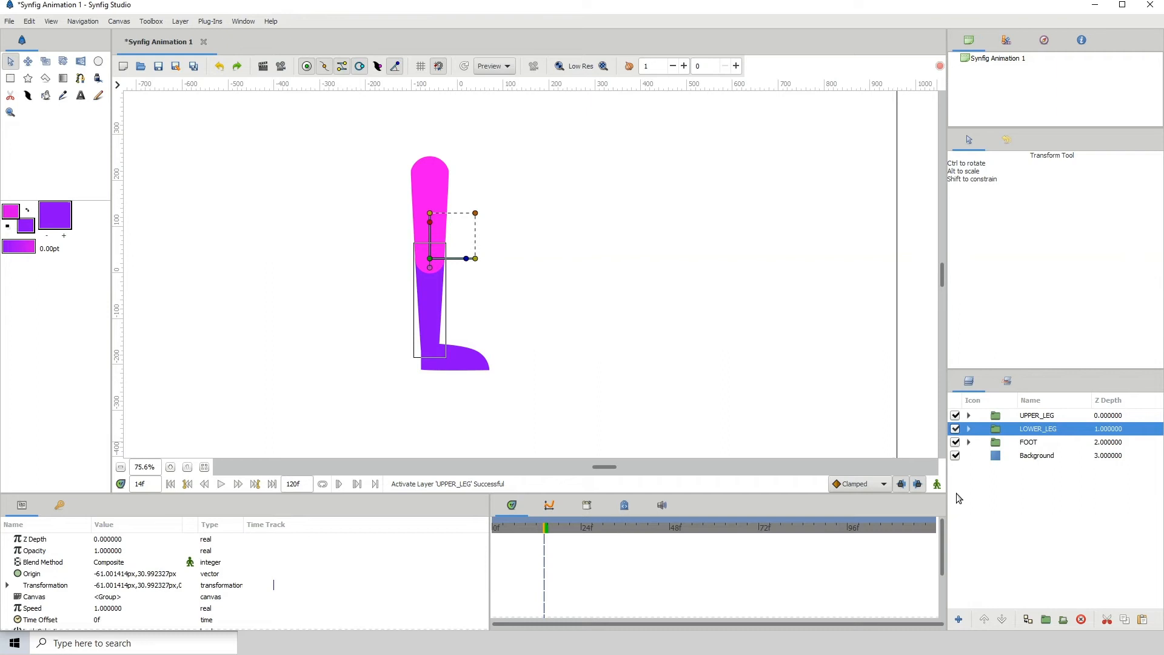
mouse_move(991, 488)
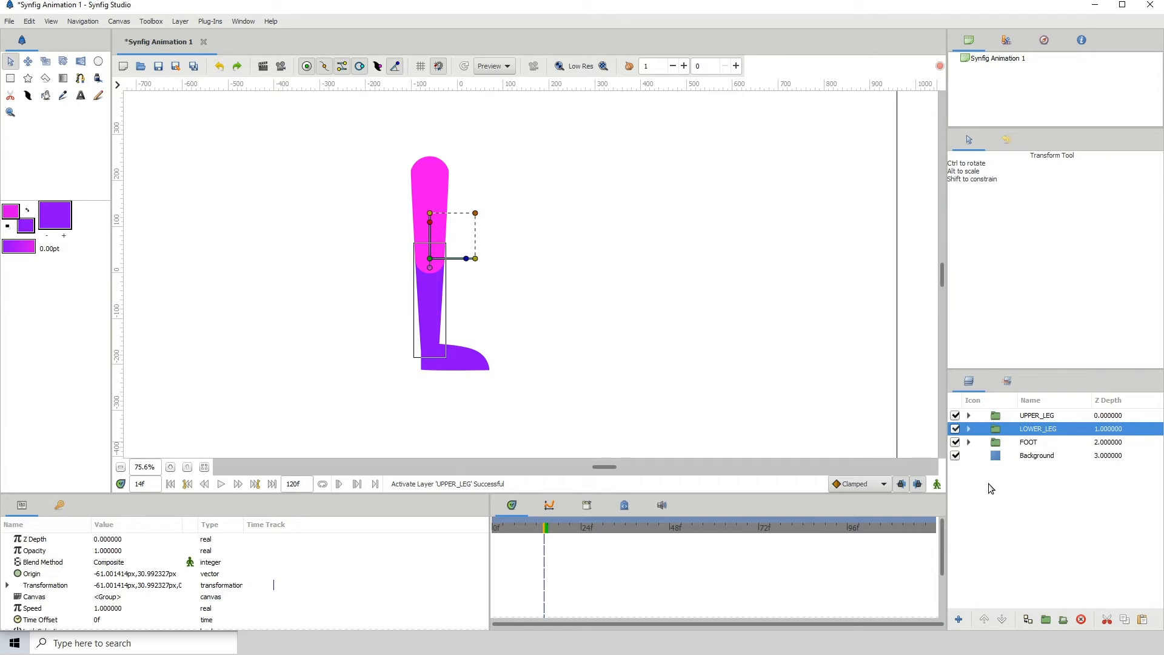
mouse_move(577, 401)
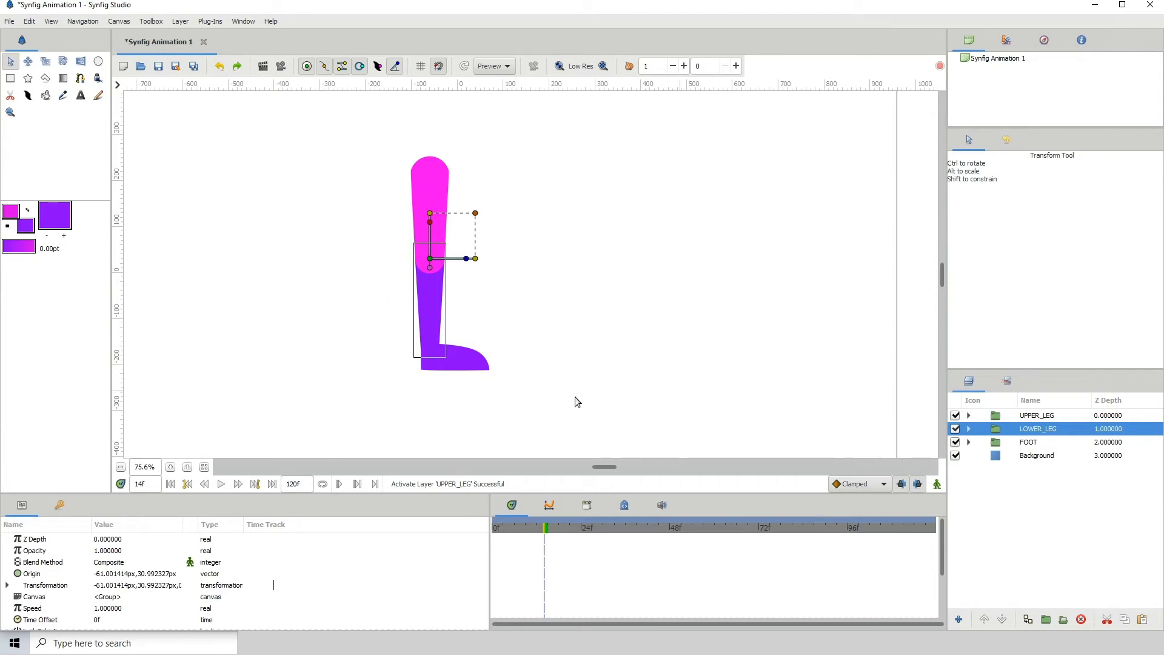
mouse_move(519, 330)
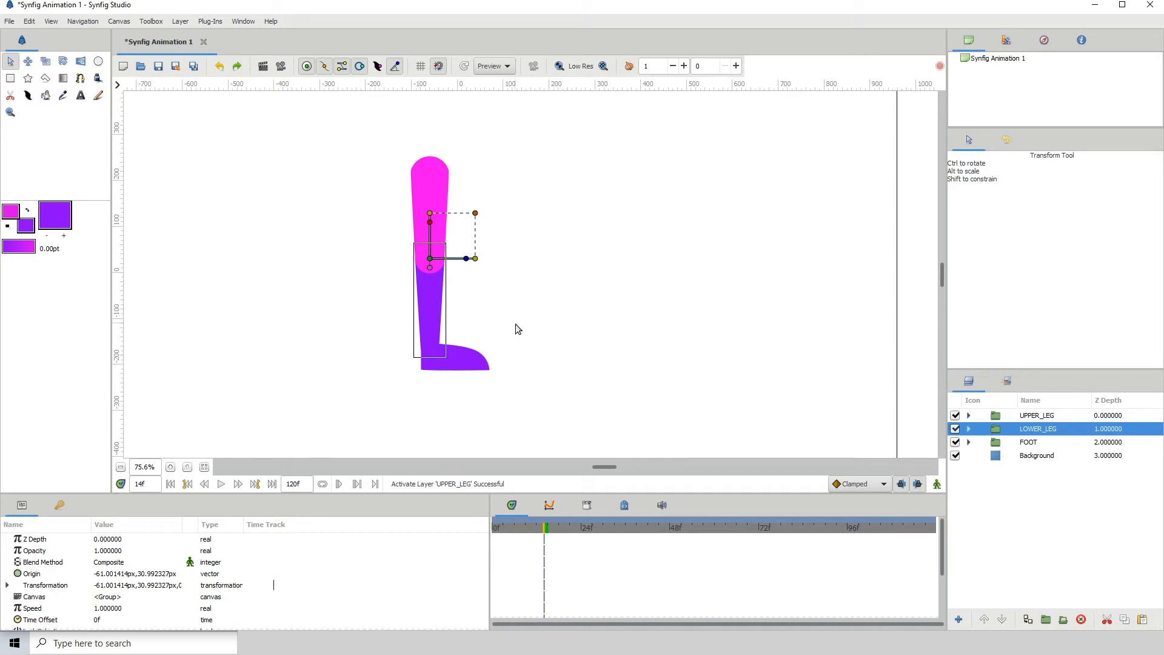
mouse_move(1032, 429)
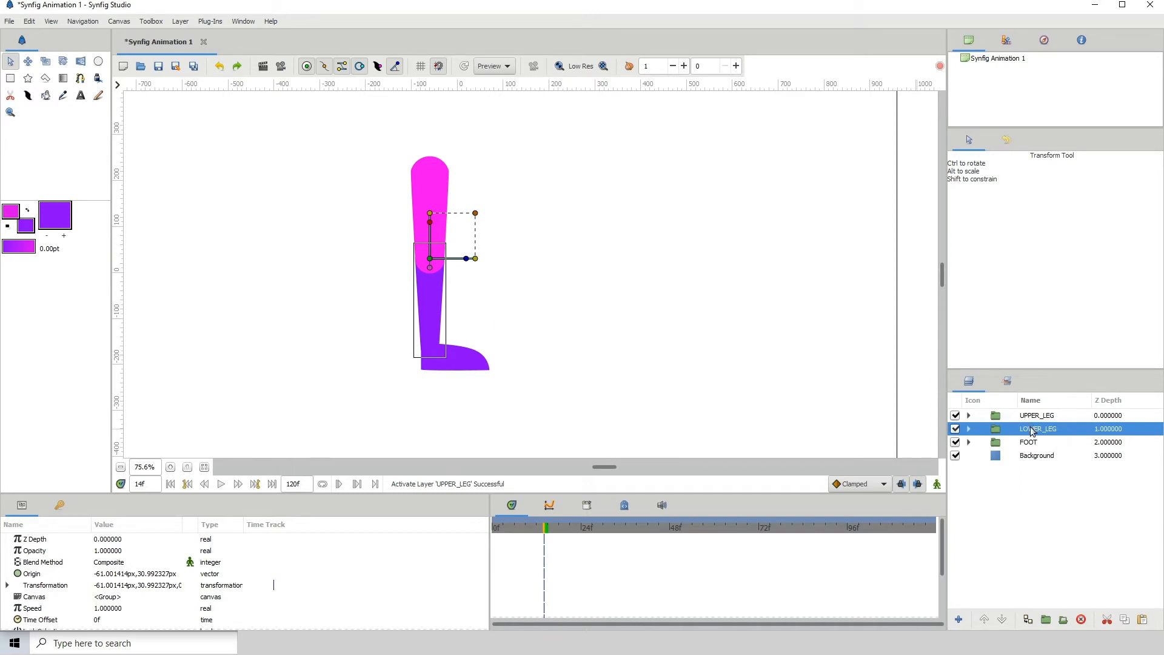
left_click(1035, 414)
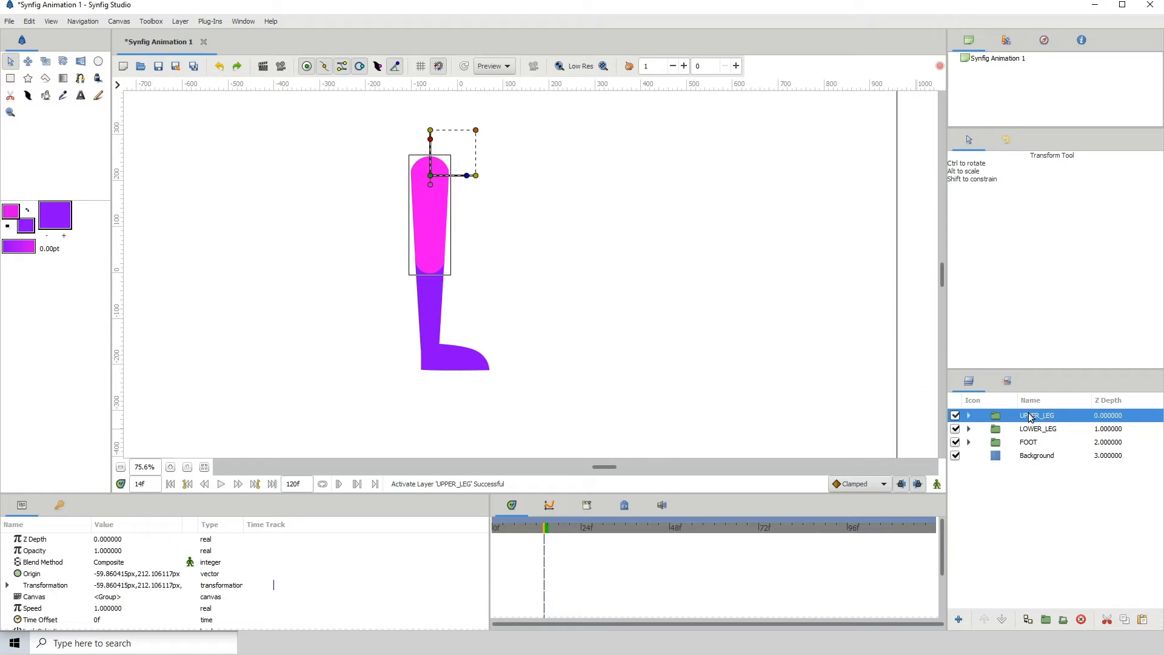
Add a Skeleton layer above UPPER_LEG and move its first bone origin to the thigh top.
right_click(1035, 414)
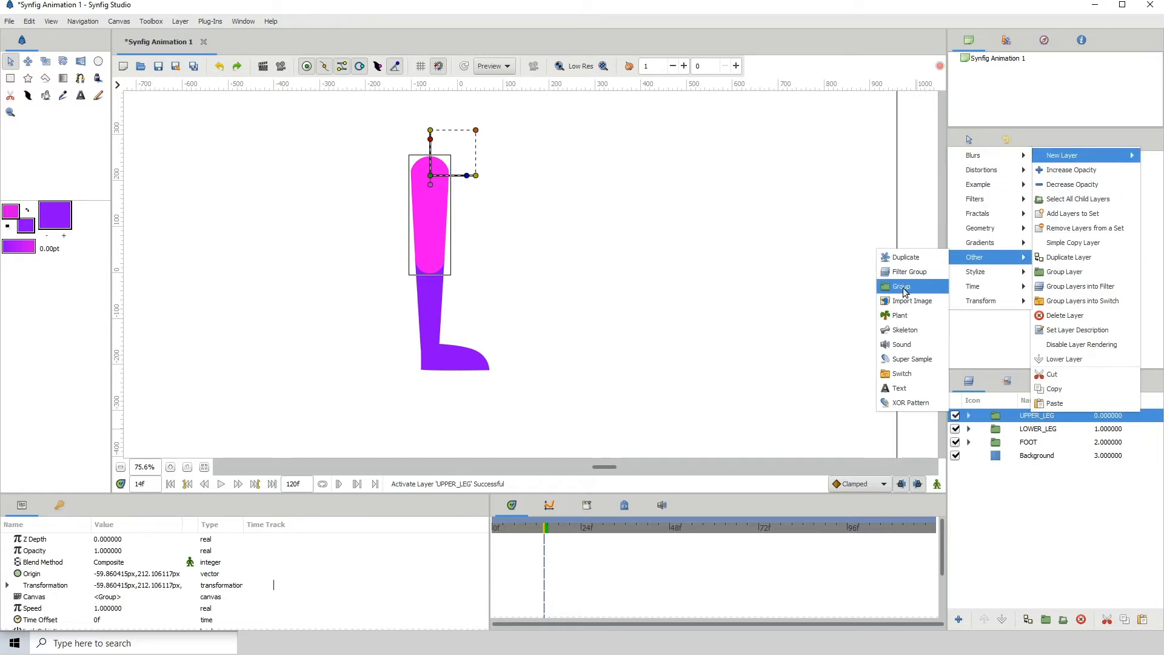
left_click(899, 329)
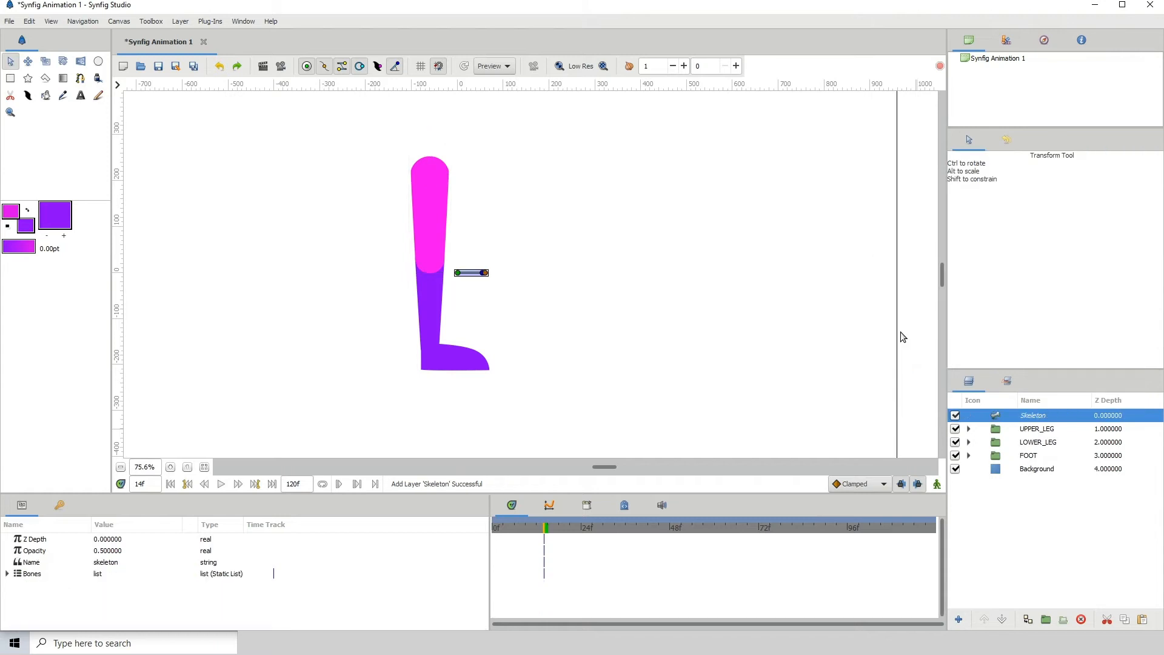
mouse_move(975, 433)
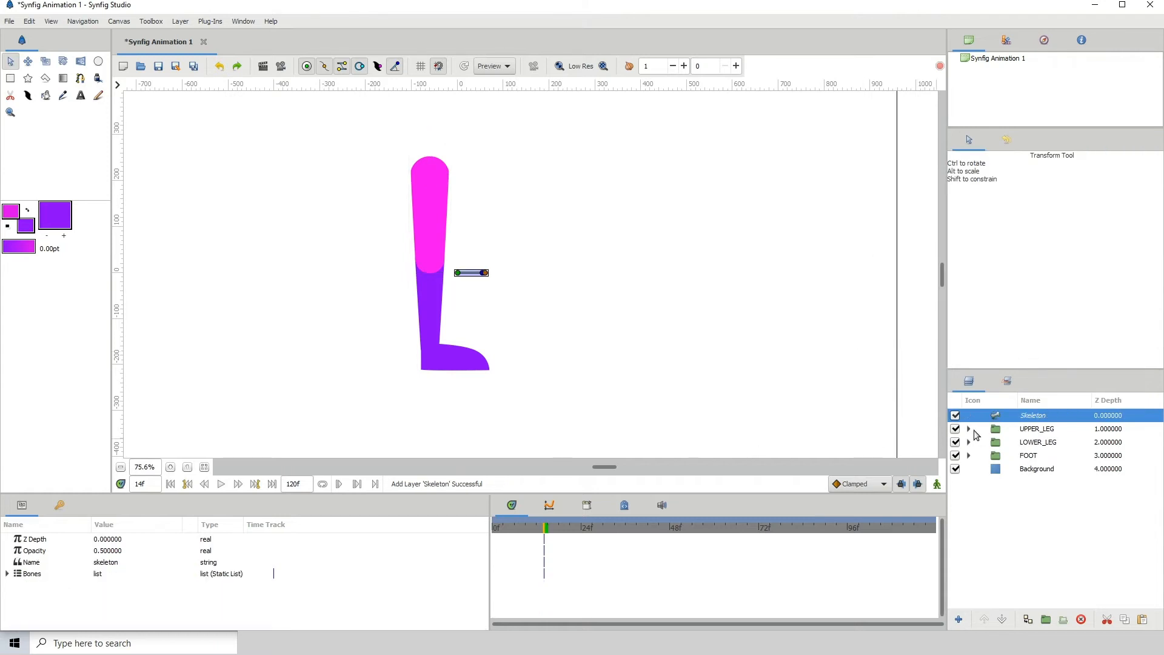
mouse_move(695, 431)
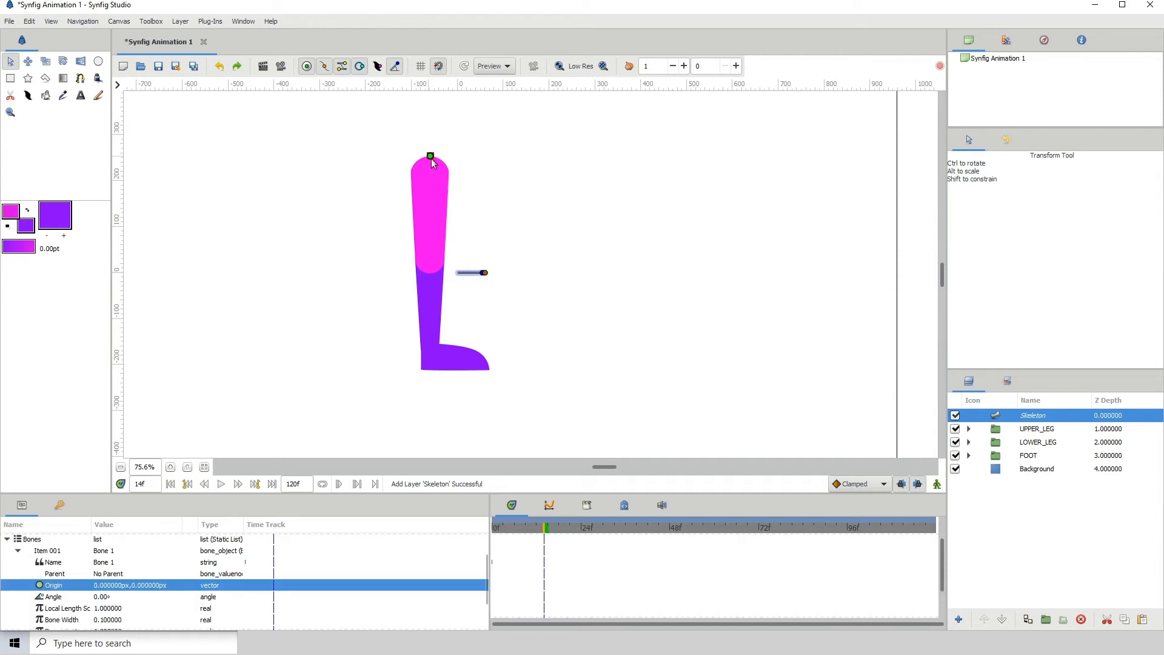
left_click_drag(474, 273, 451, 170)
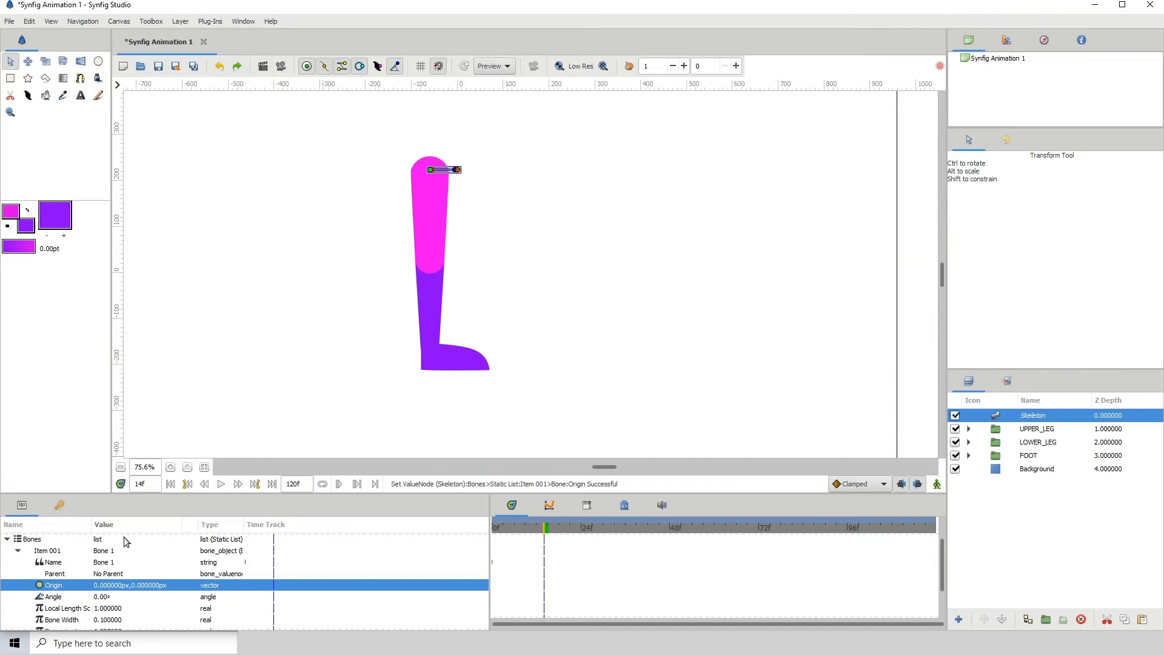
Set the first bone's Angle to -90 and extend its length down to the knee.
left_click(1038, 442)
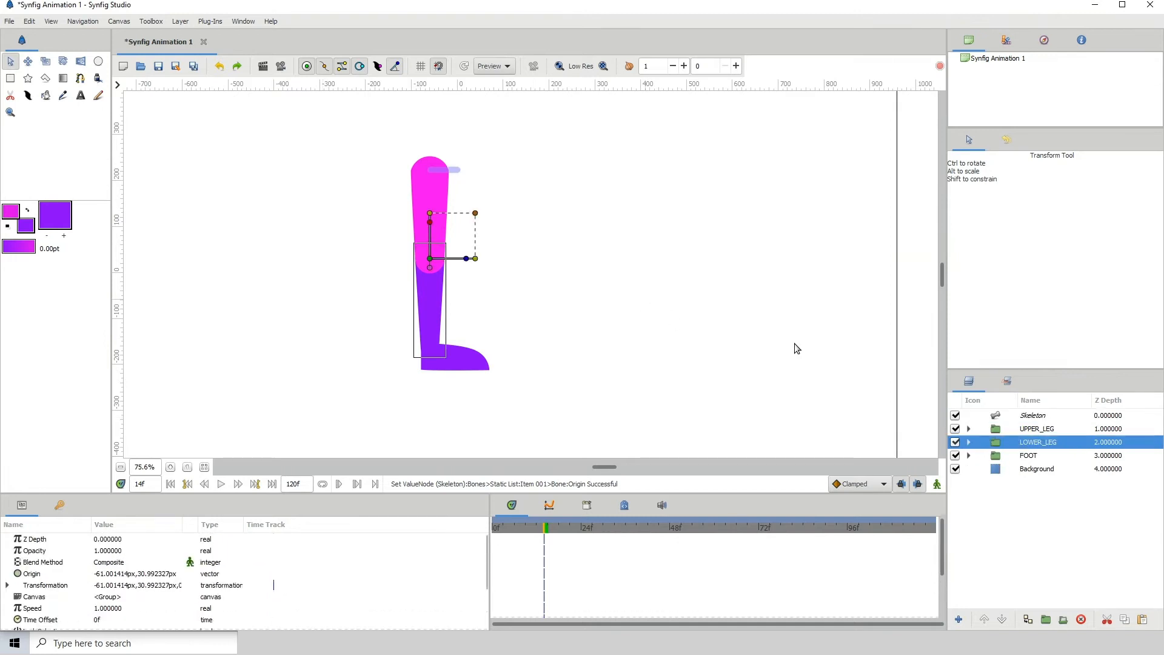
left_click(1033, 415)
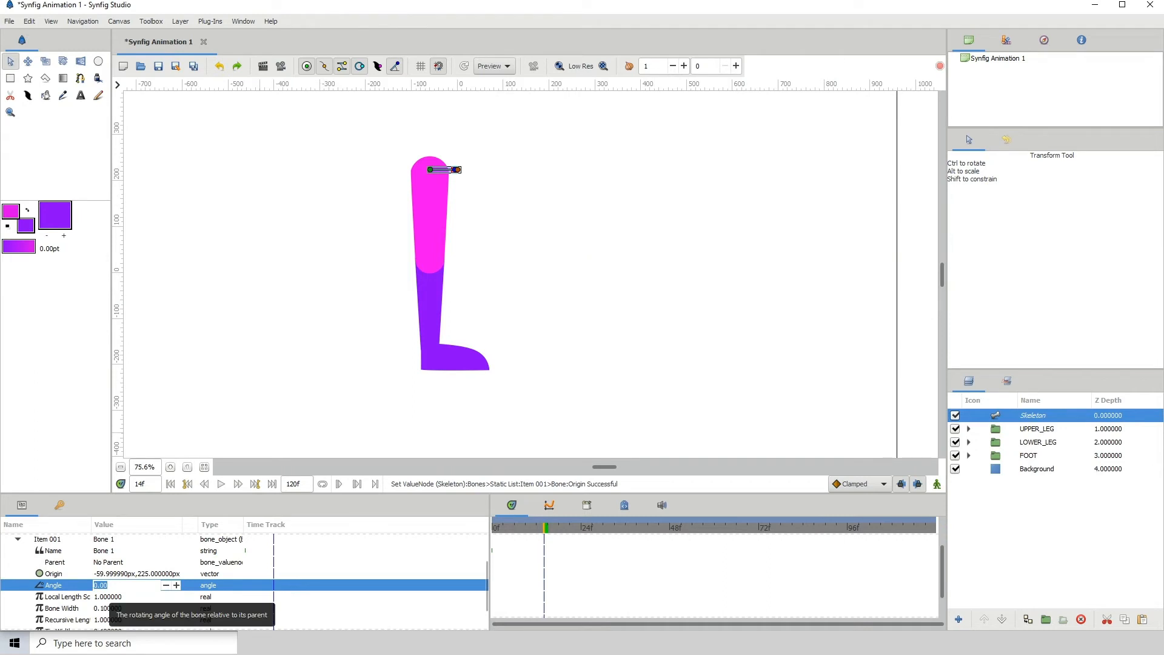
type("-90.00")
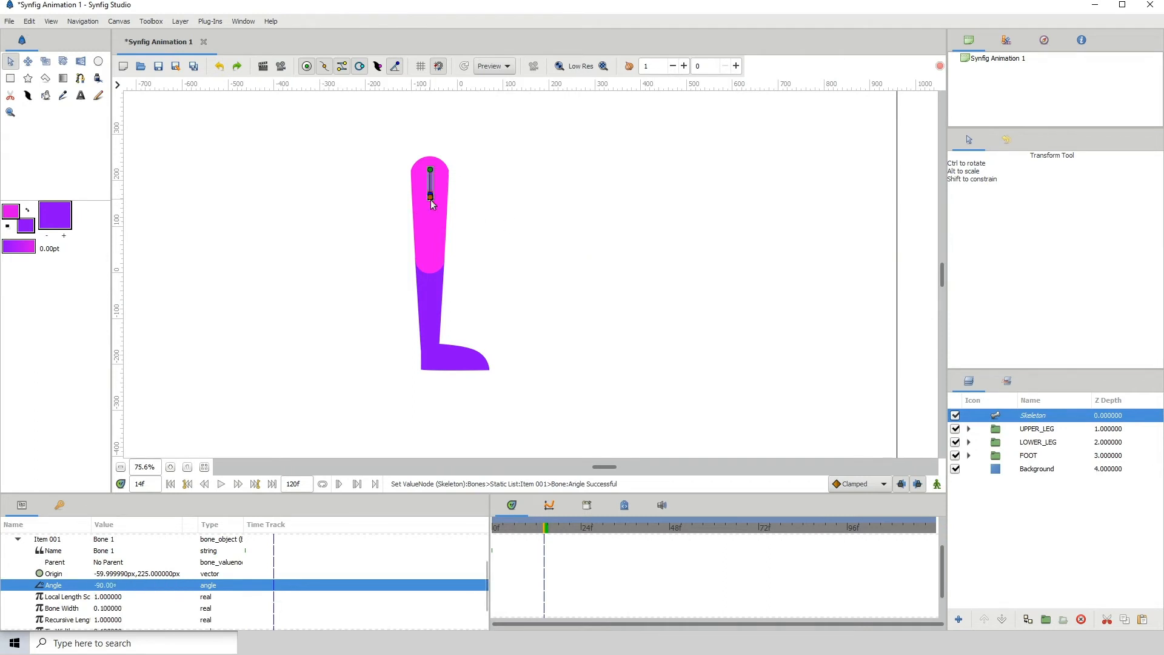
left_click(66, 596)
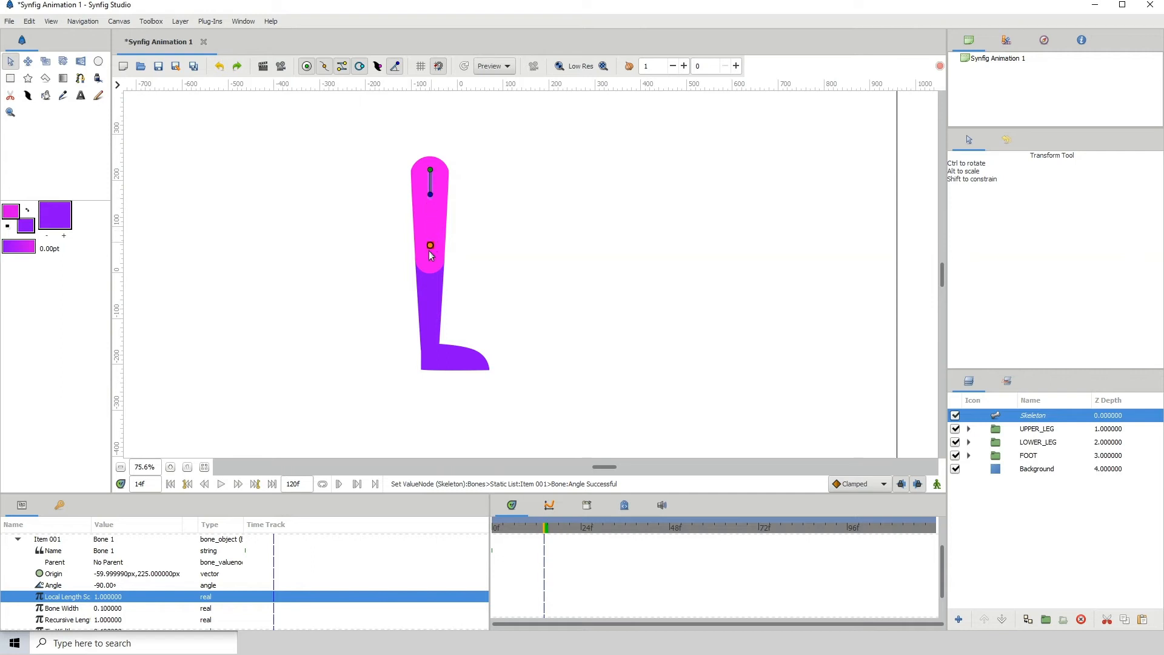
right_click(429, 245)
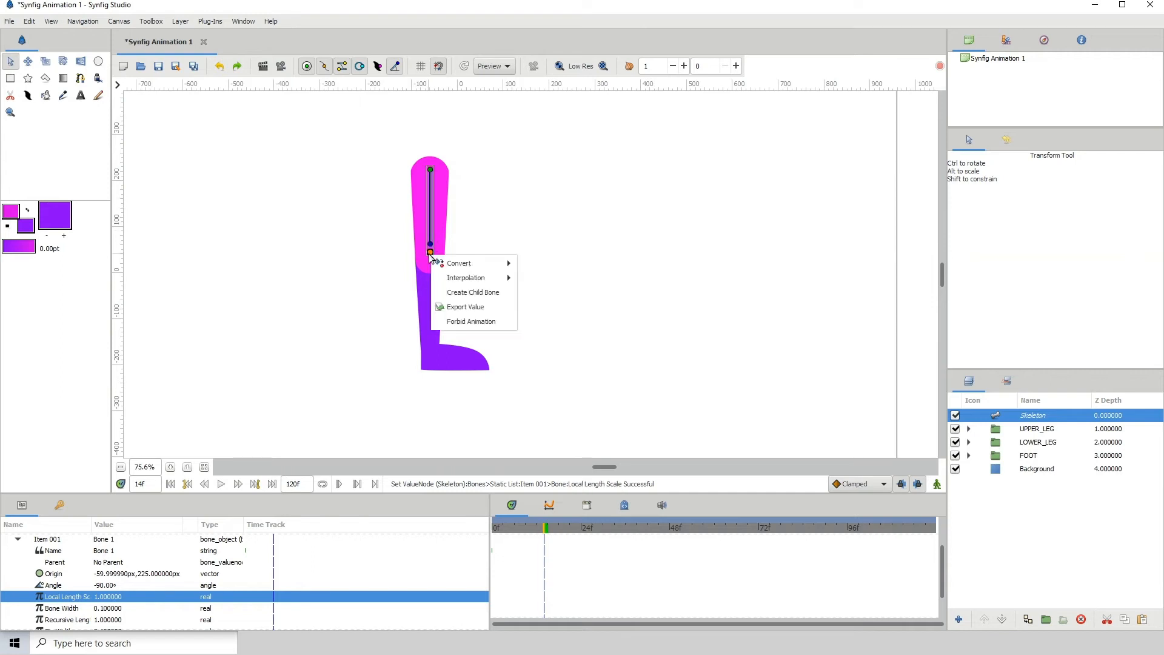
Create a child bone at the knee and stretch it down the lower leg toward the ankle.
left_click(473, 292)
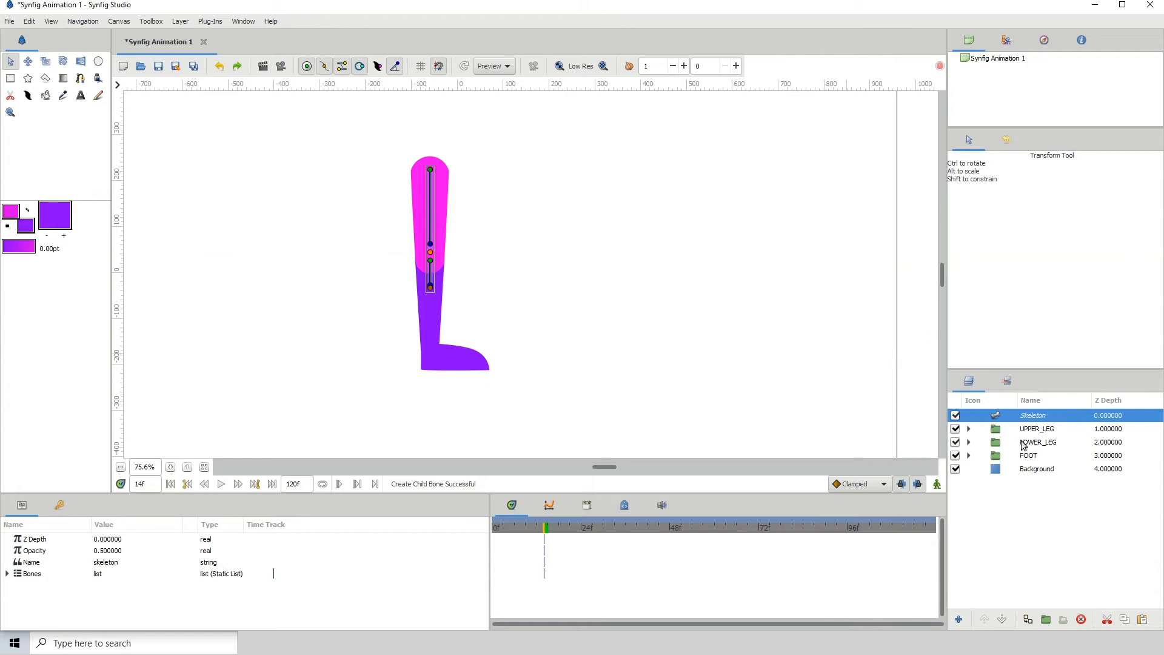
left_click(1038, 442)
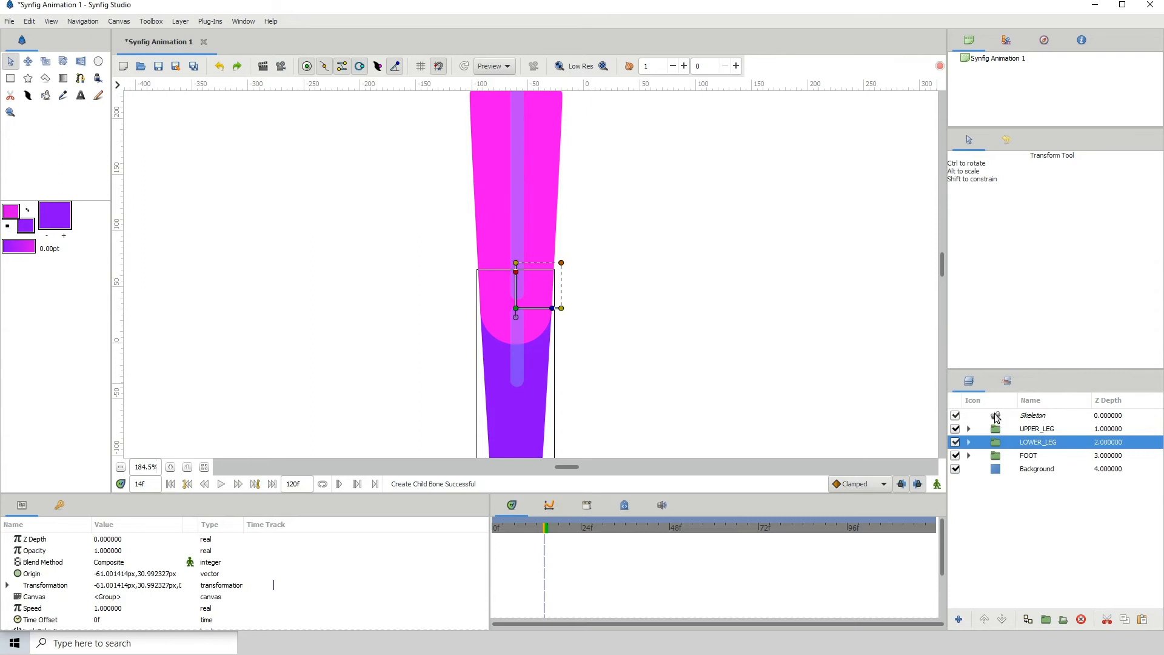
left_click(1032, 415)
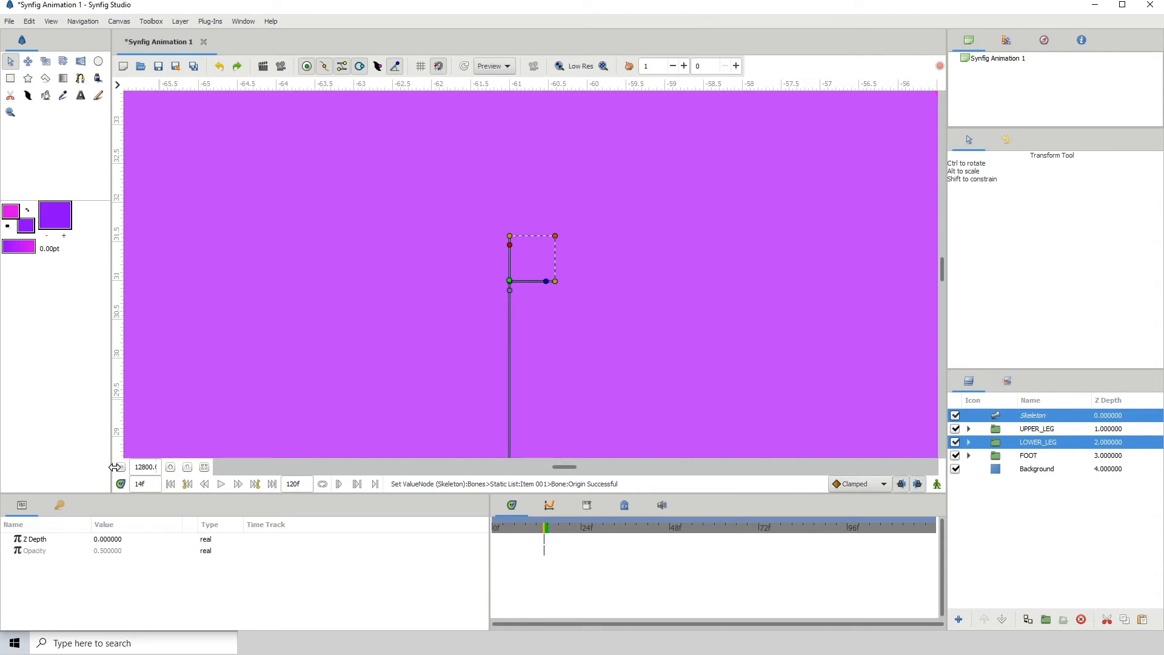
left_click(121, 467)
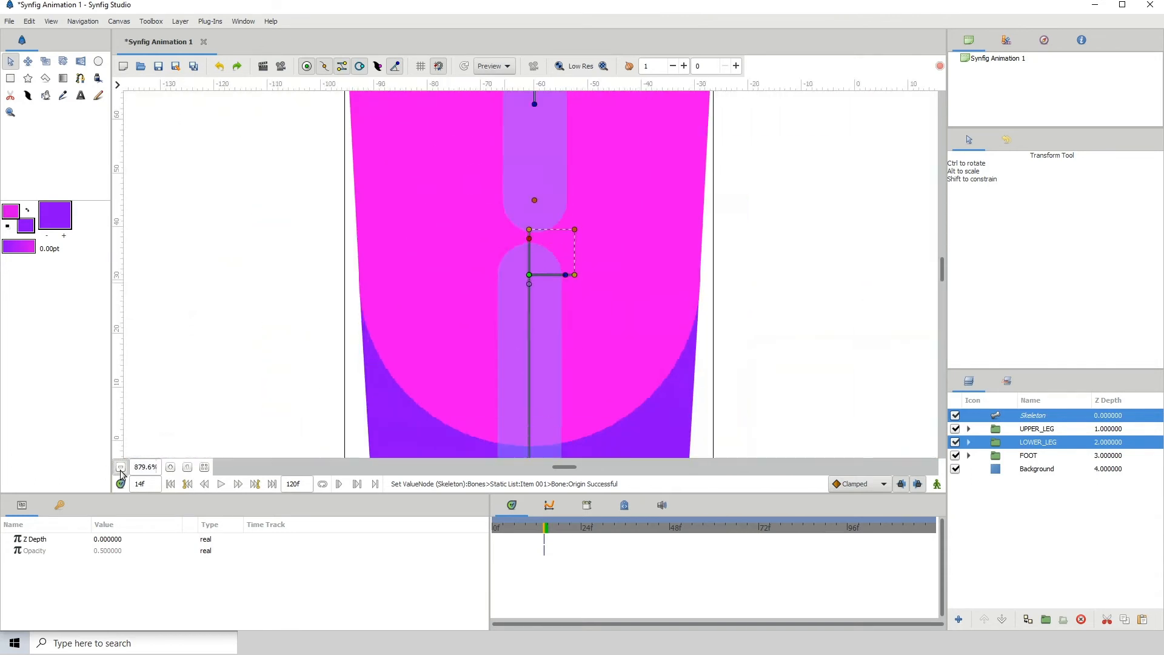
left_click(121, 467)
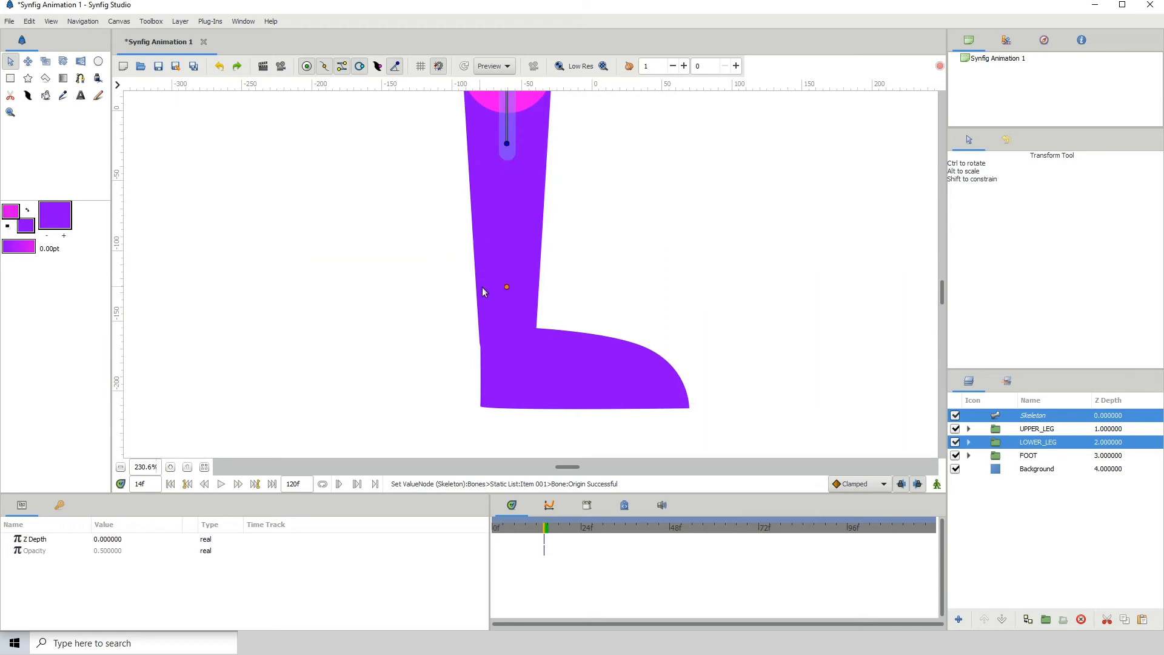
left_click_drag(507, 288, 506, 311)
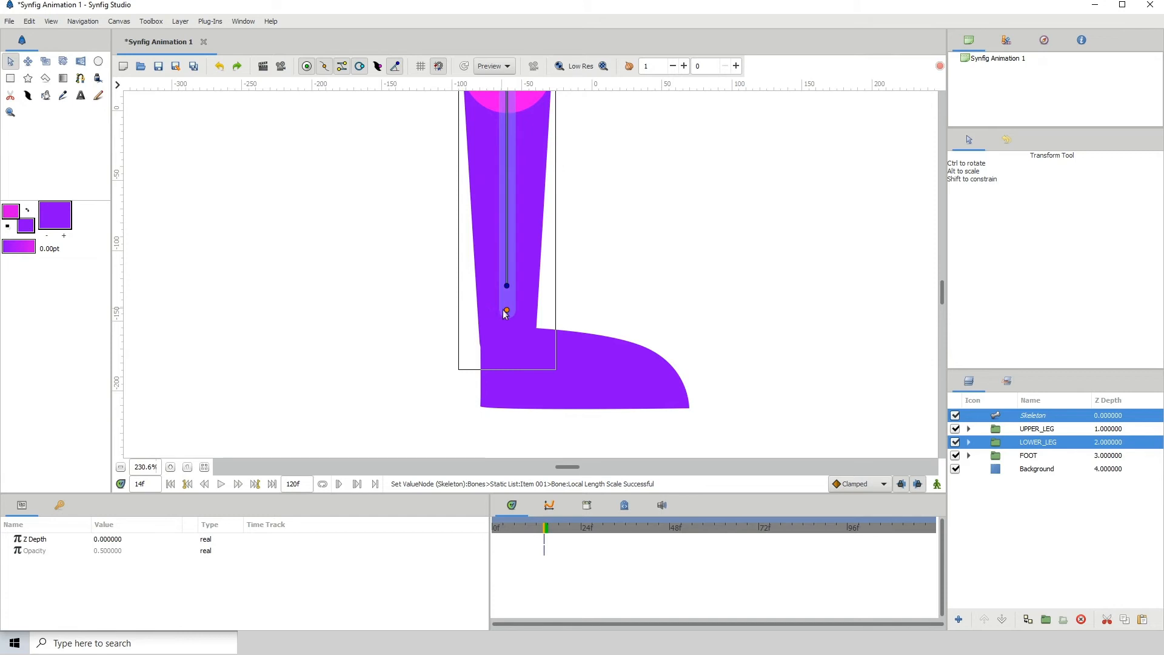
Create a third child bone at the ankle from the second bone's tip.
right_click(507, 310)
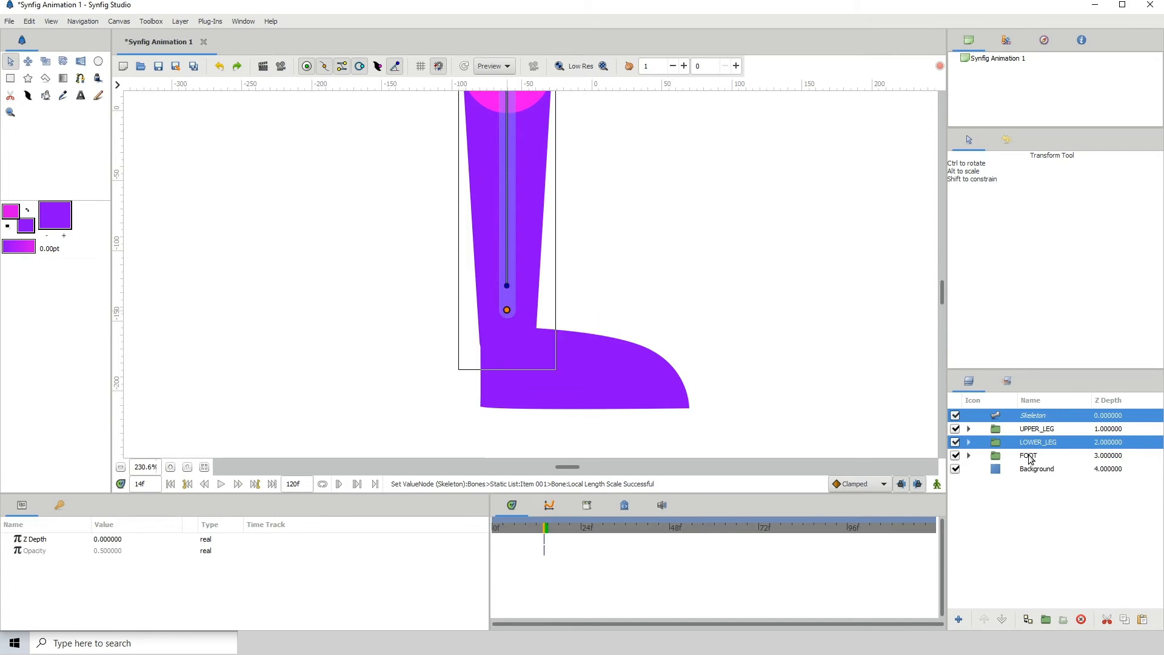
left_click(1032, 415)
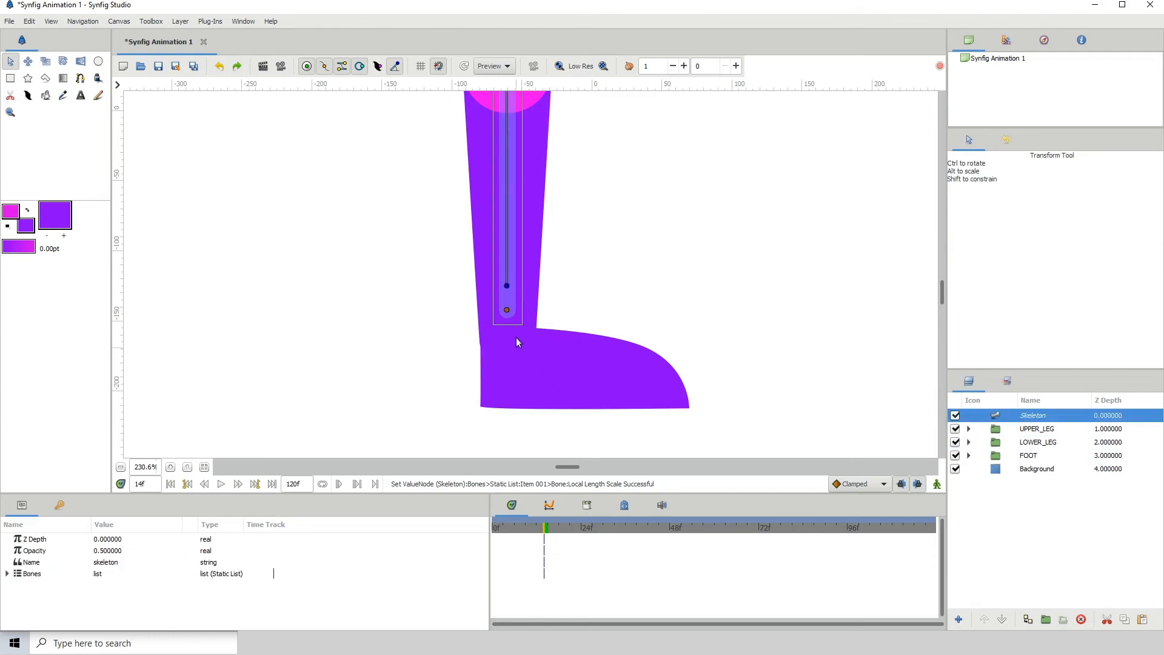
right_click(507, 311)
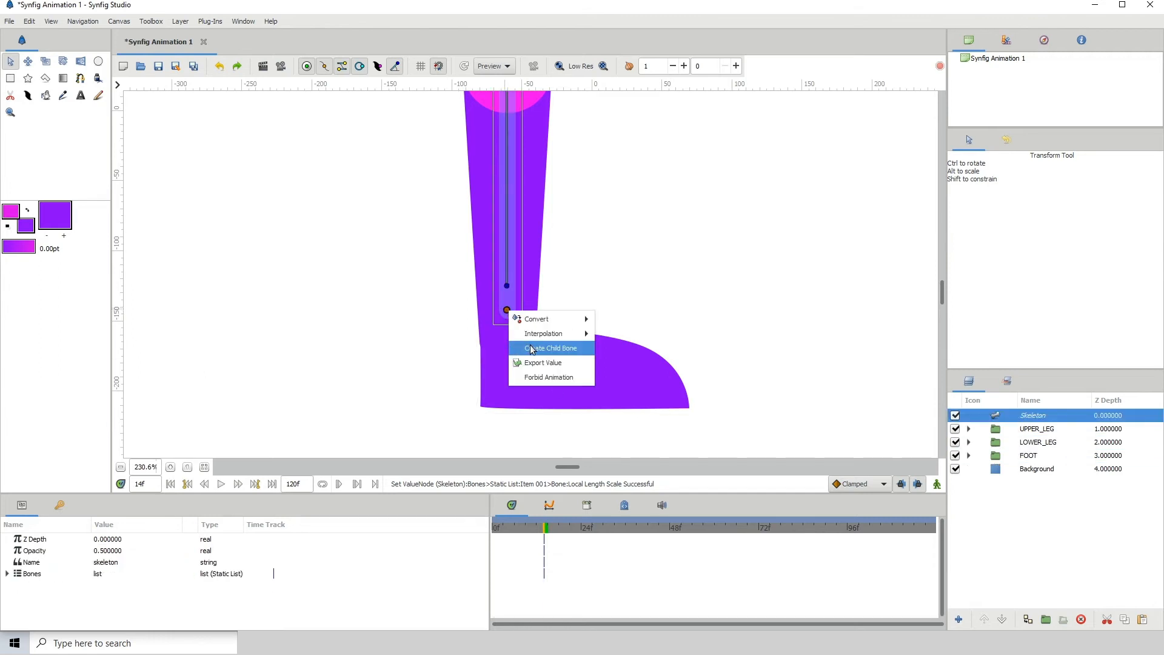
left_click(550, 348)
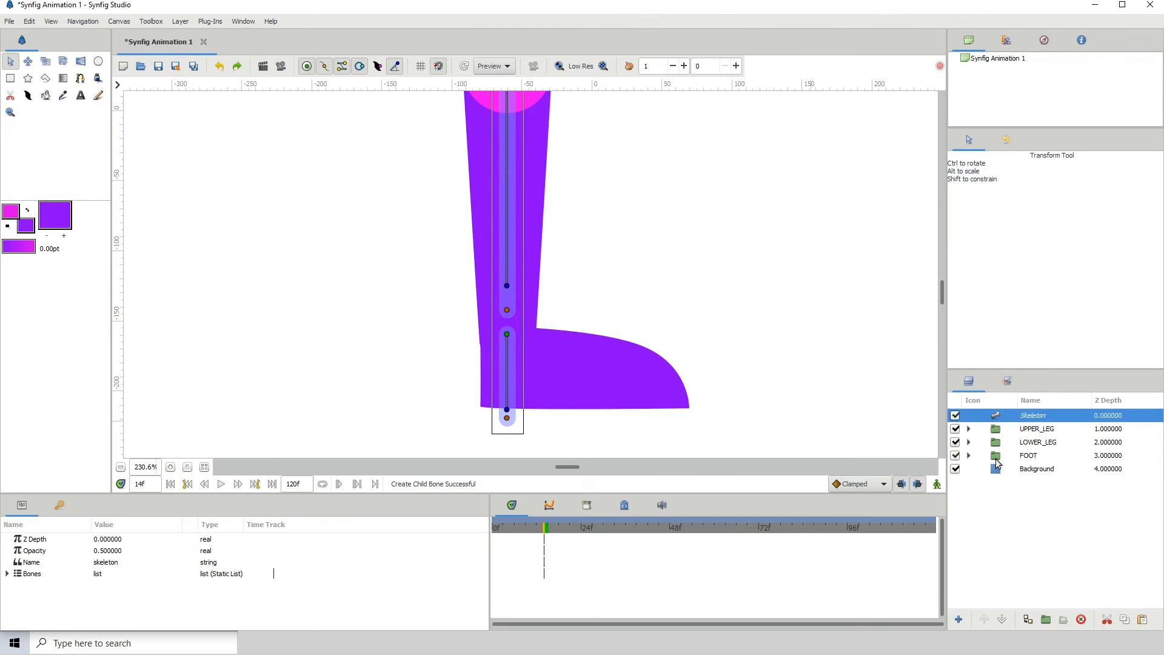
Lay the third bone along the foot at Angle 90 and stretch it out to the toe.
left_click(1028, 455)
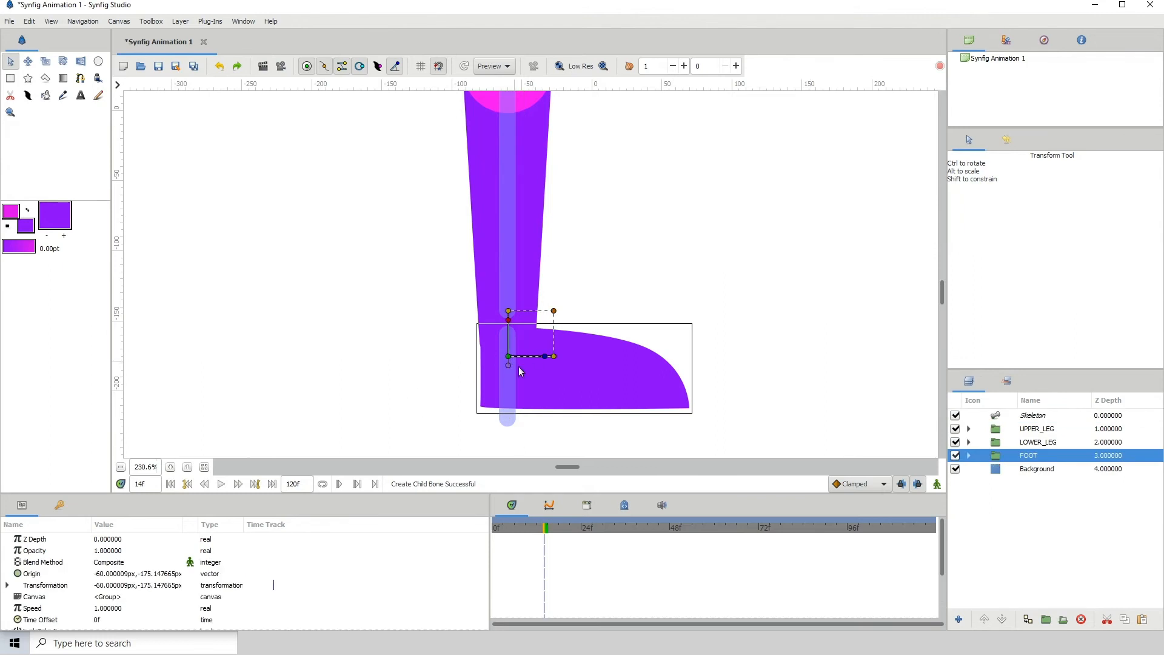
mouse_move(964, 429)
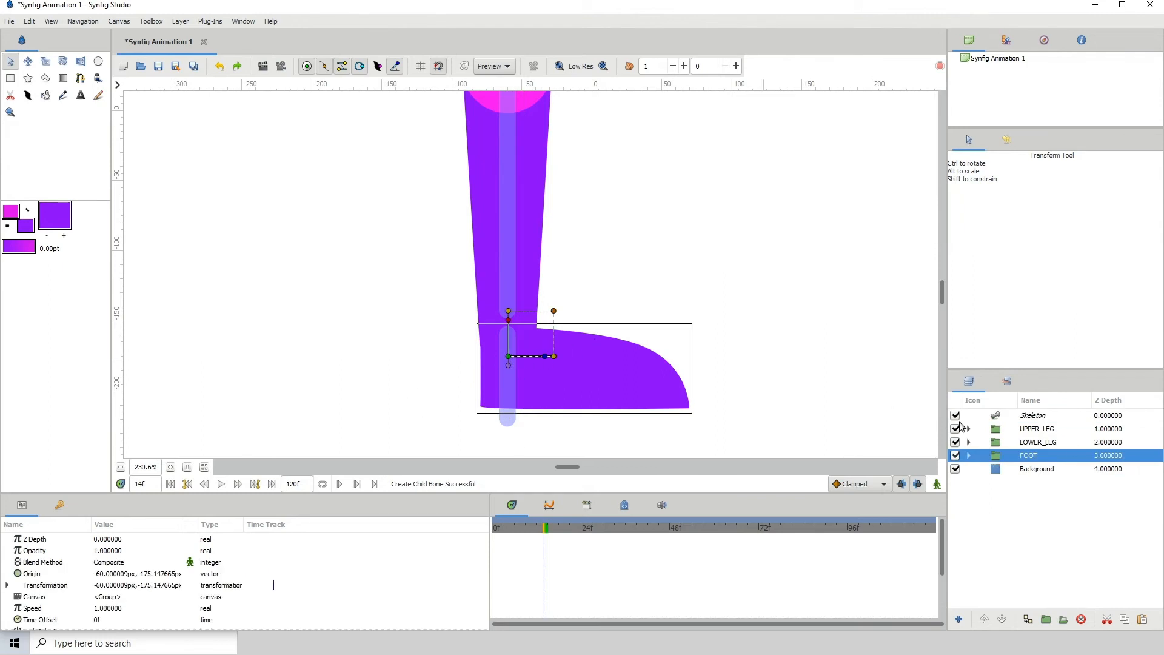
left_click(1032, 415)
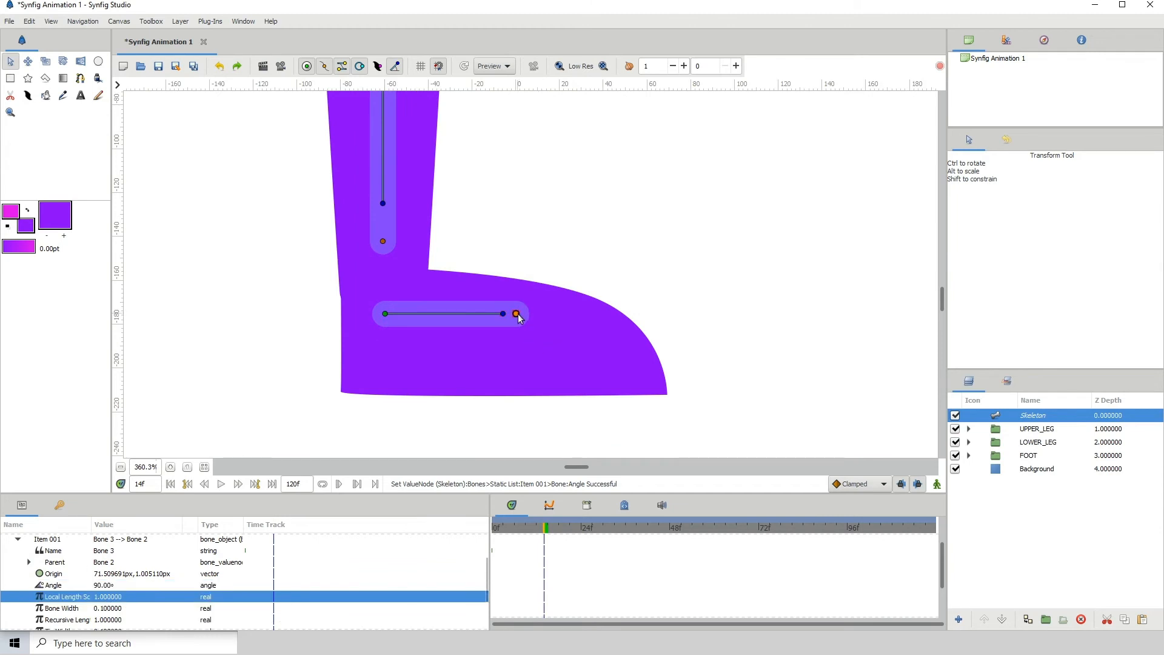
left_click_drag(518, 313, 640, 313)
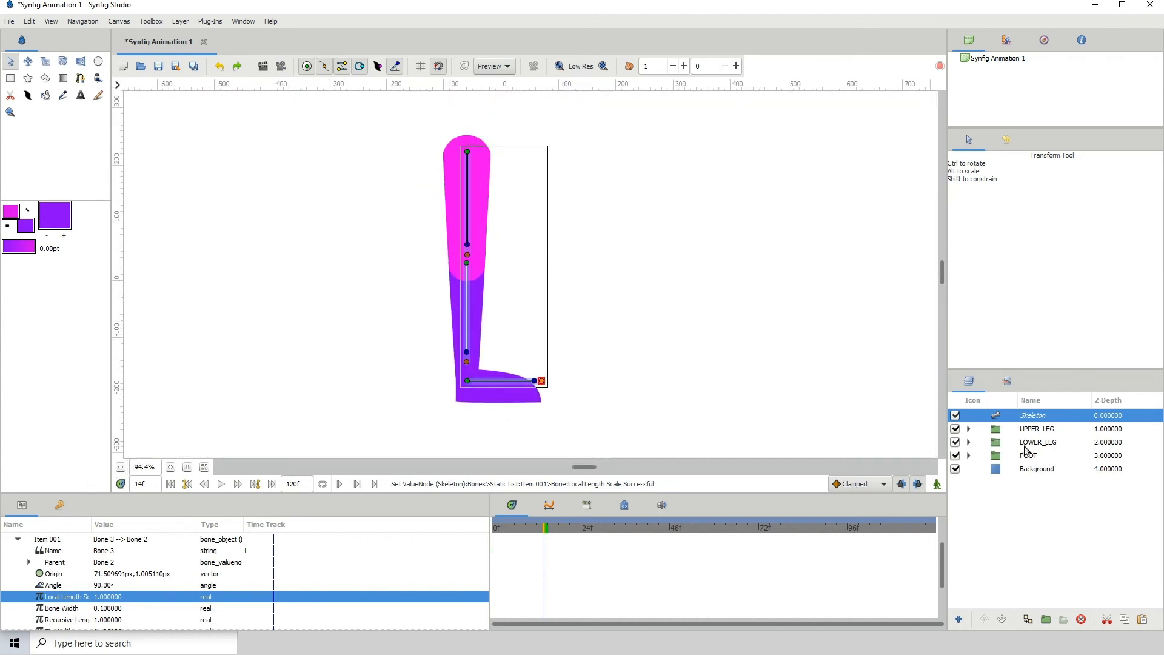
left_click(1028, 454)
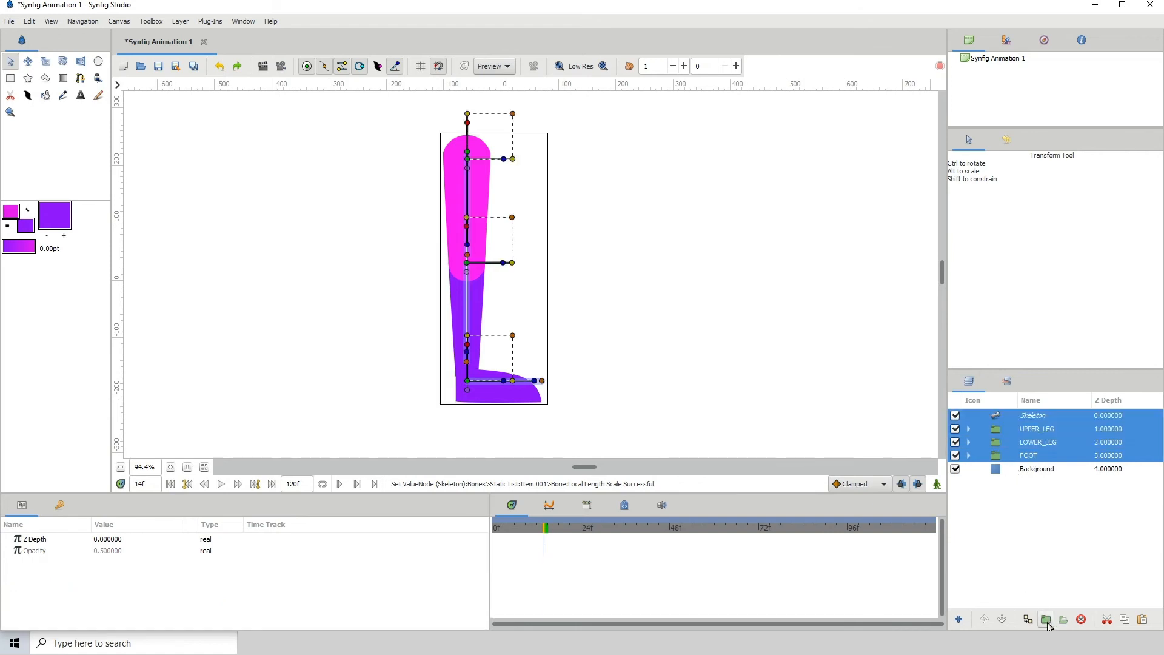
Group Skeleton, UPPER_LEG, LOWER_LEG and FOOT into a new group named LEGGER.
left_click(1047, 619)
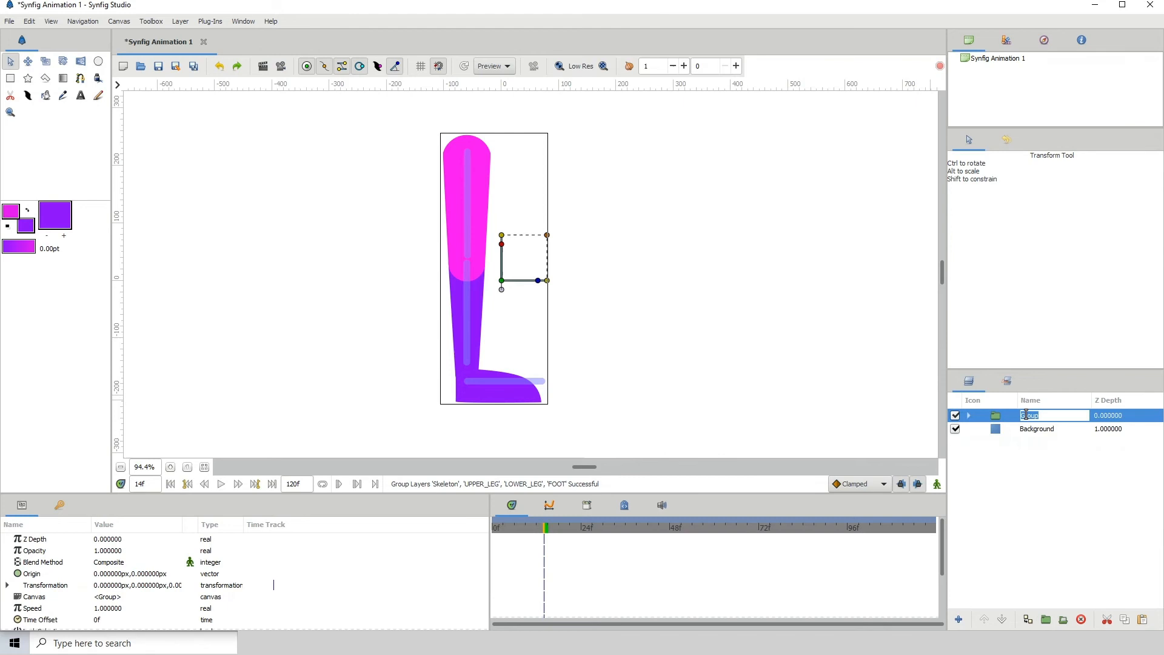
type("LEGGER")
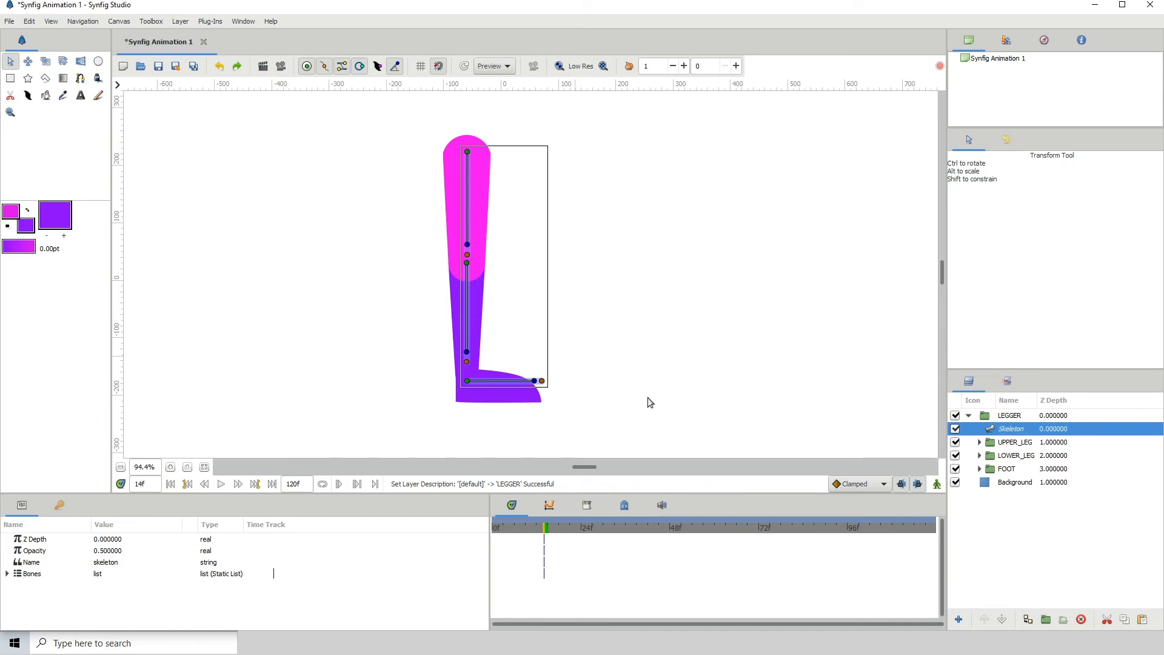
Link the UPPER_LEG group to the first (hip) bone with Link to Bone.
left_click(1013, 441)
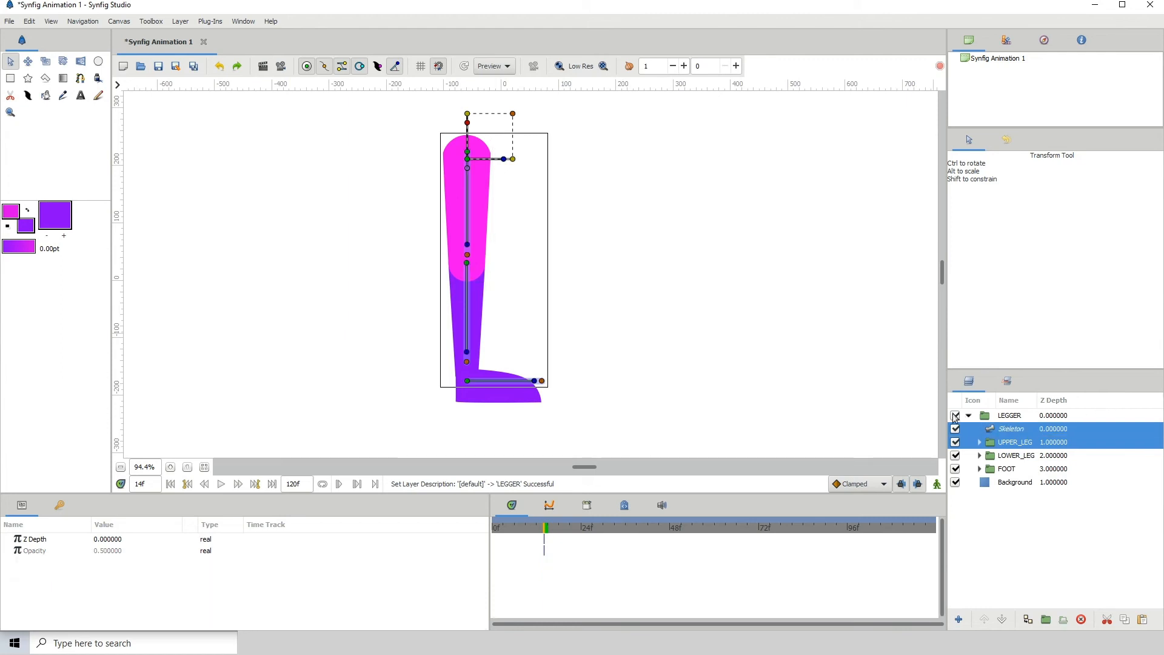
left_click(170, 467)
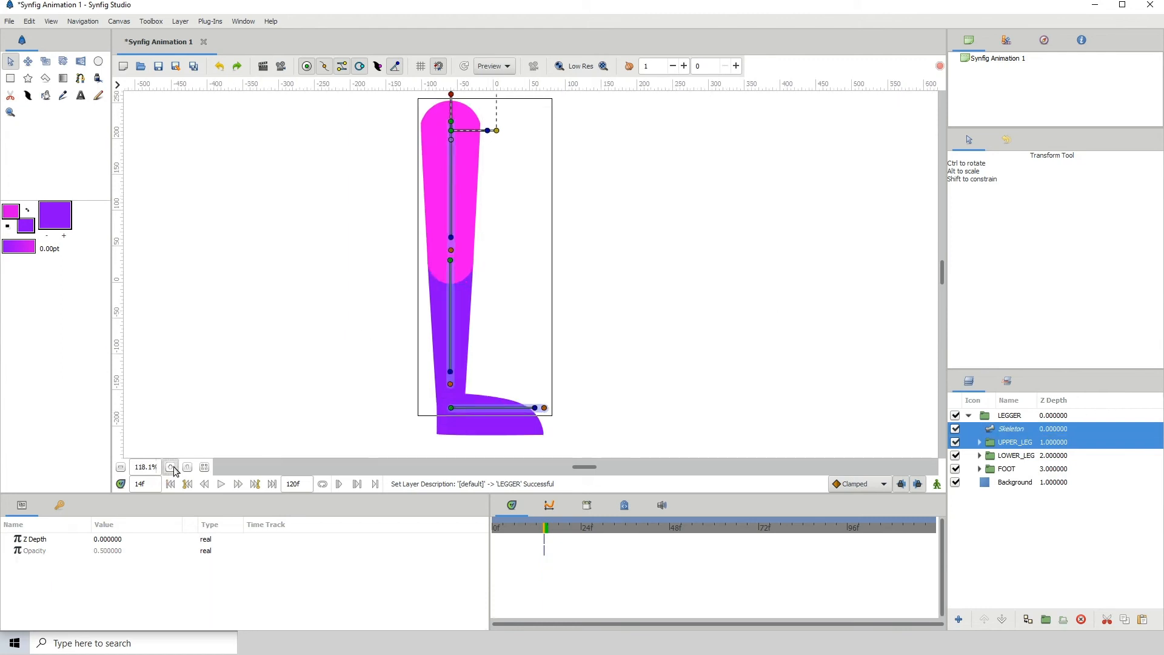
left_click(169, 467)
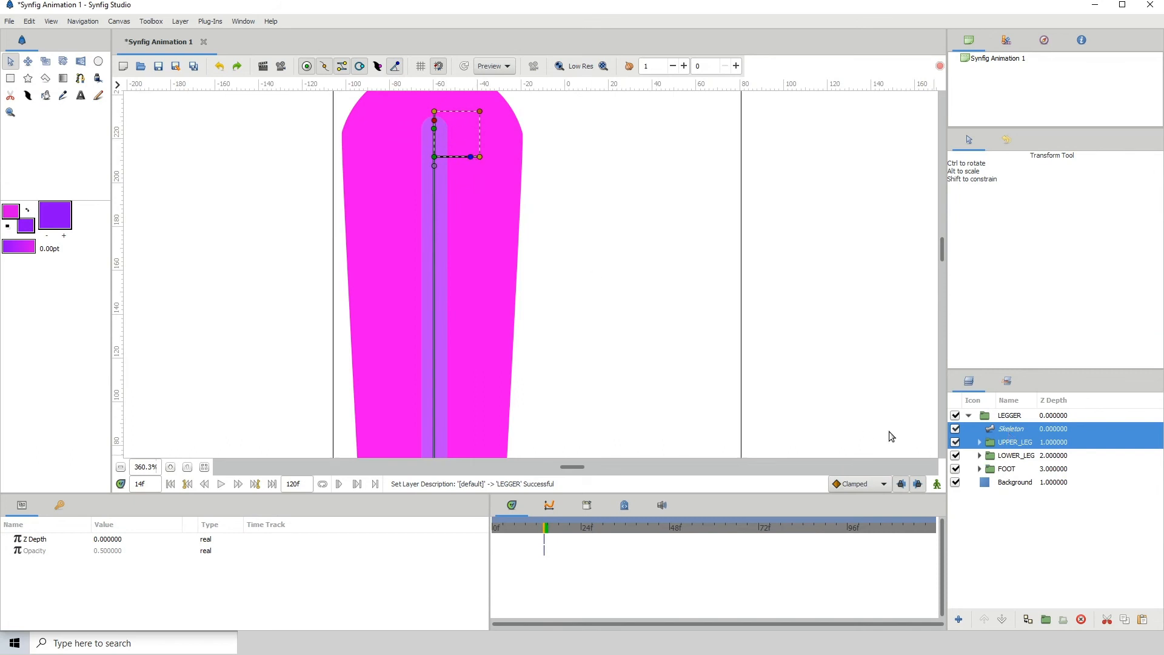
mouse_move(998, 438)
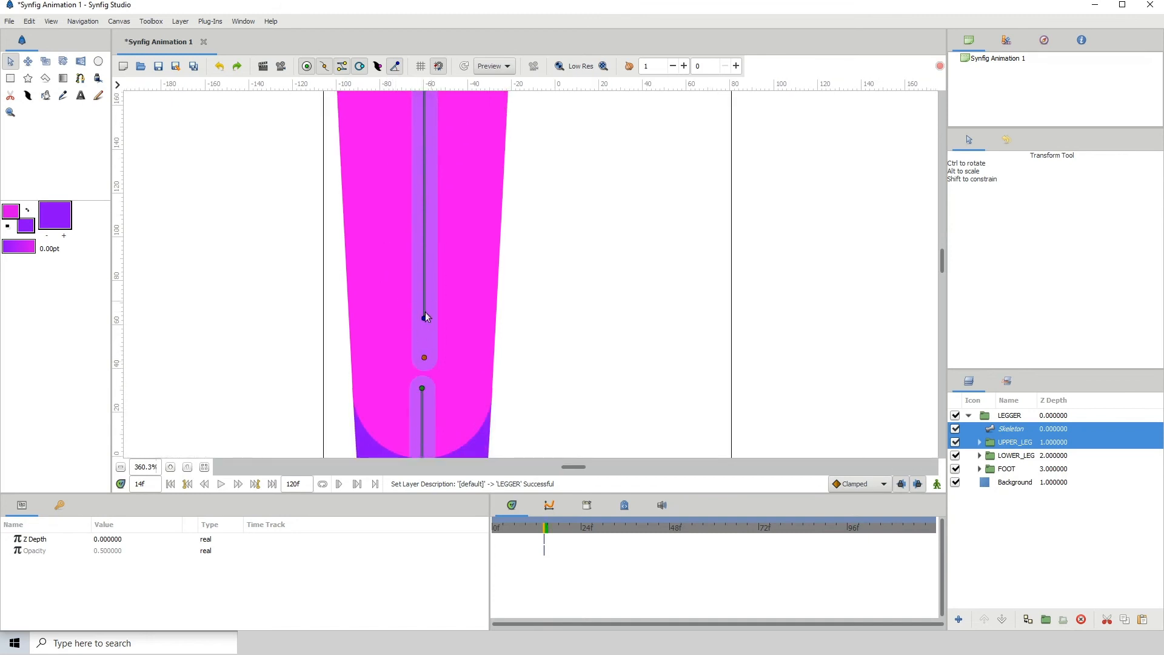
mouse_move(428, 342)
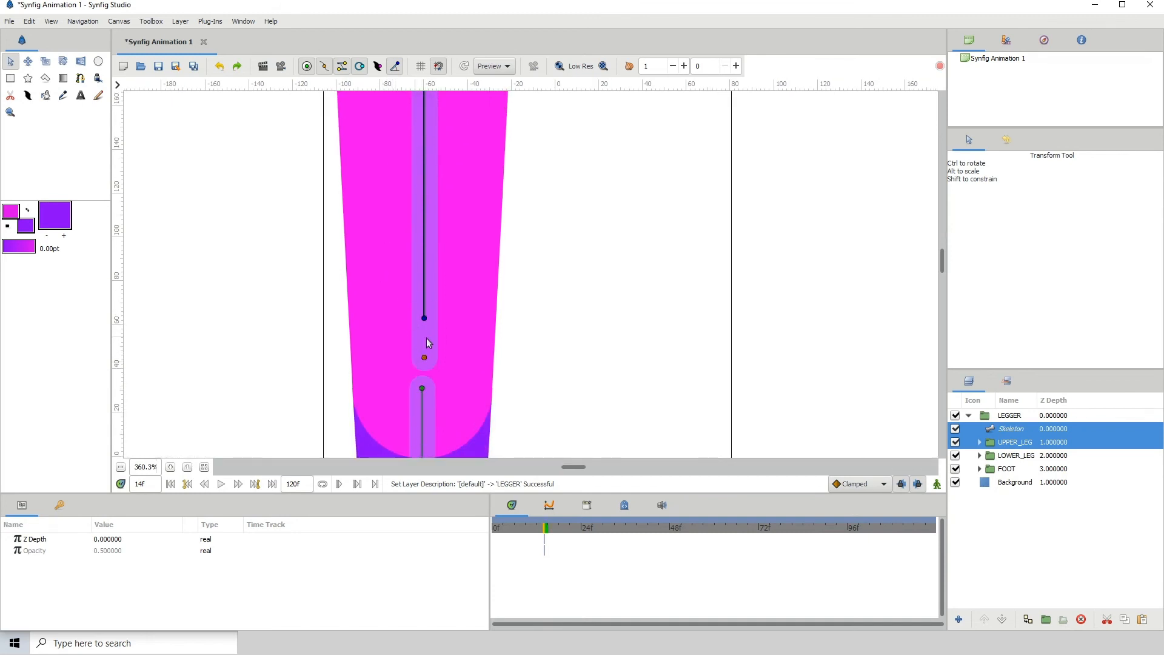
right_click(424, 318)
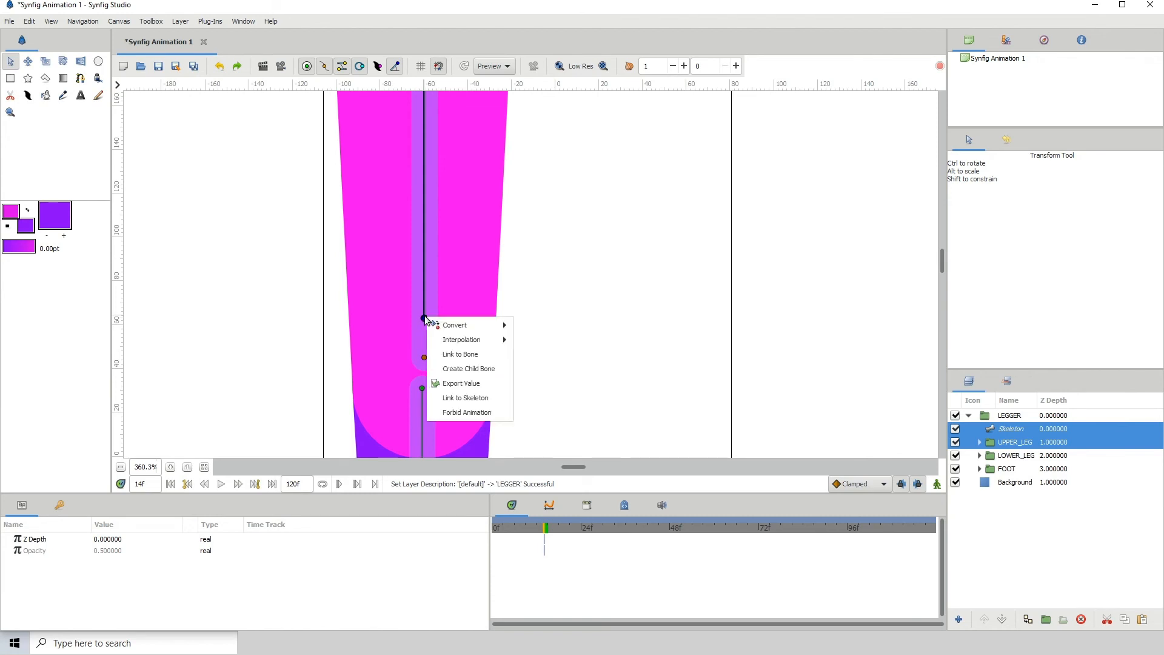
left_click(460, 354)
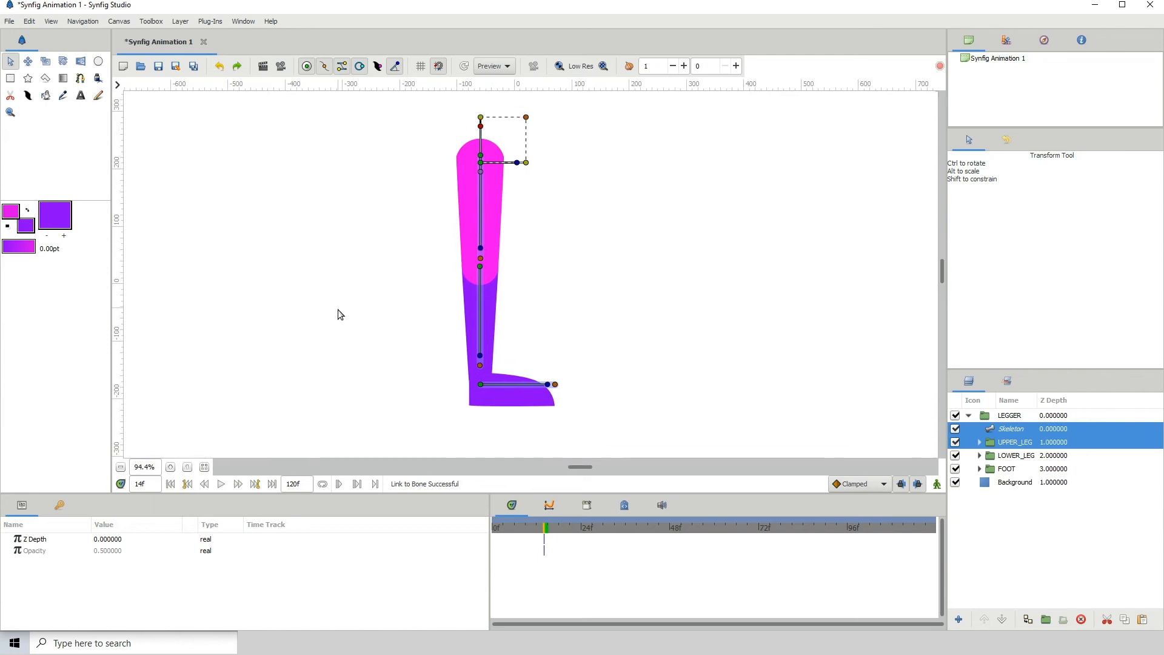
Link LOWER_LEG to the middle bone and begin linking FOOT to the foot bone.
left_click(1014, 455)
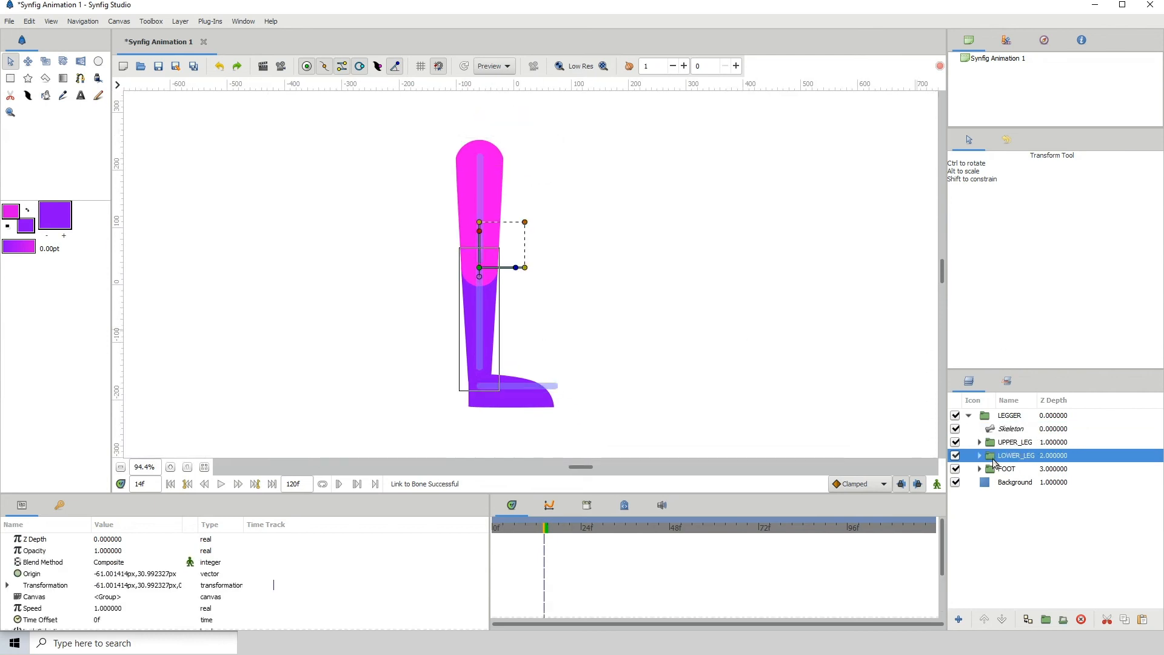
mouse_move(999, 429)
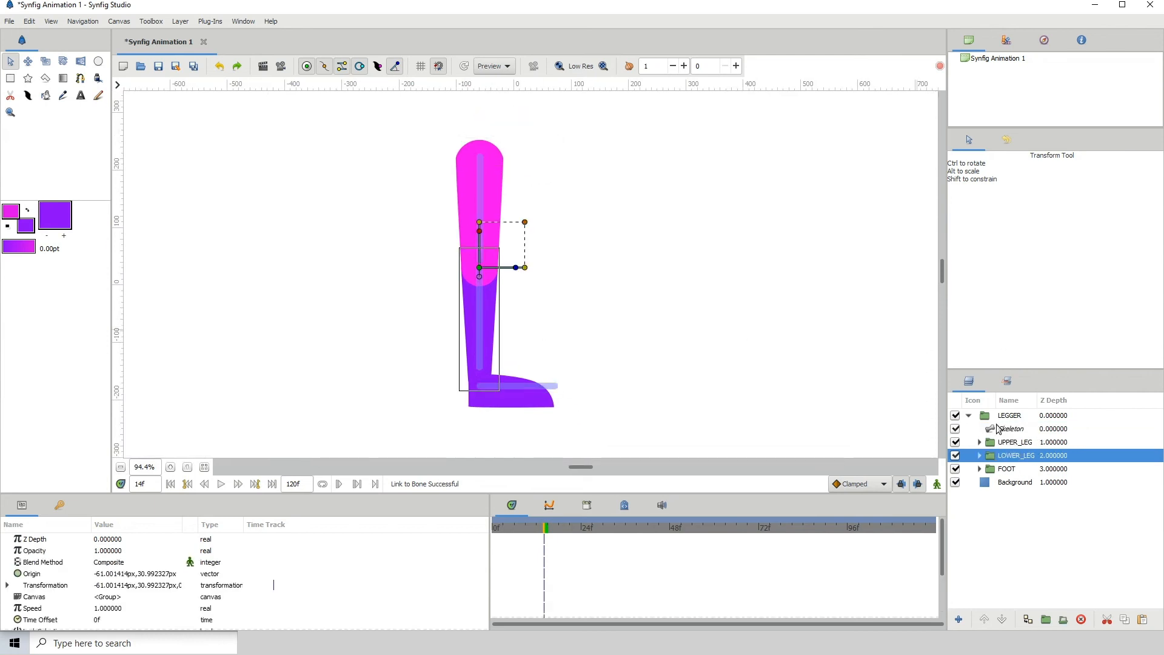
left_click(1011, 430)
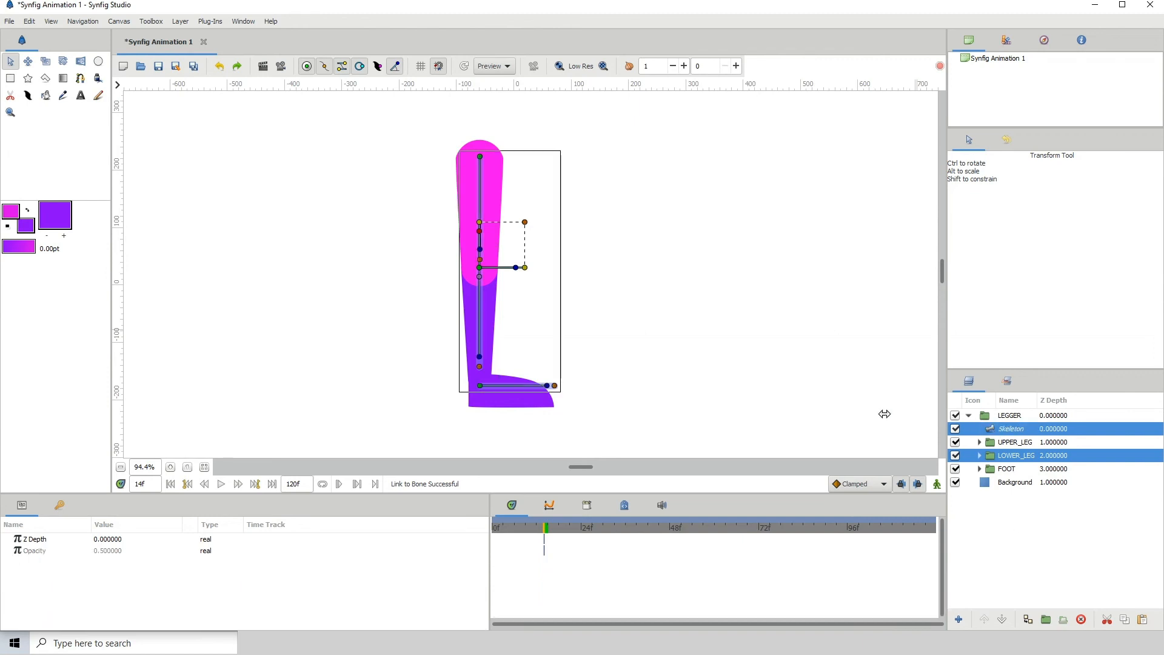
mouse_move(519, 301)
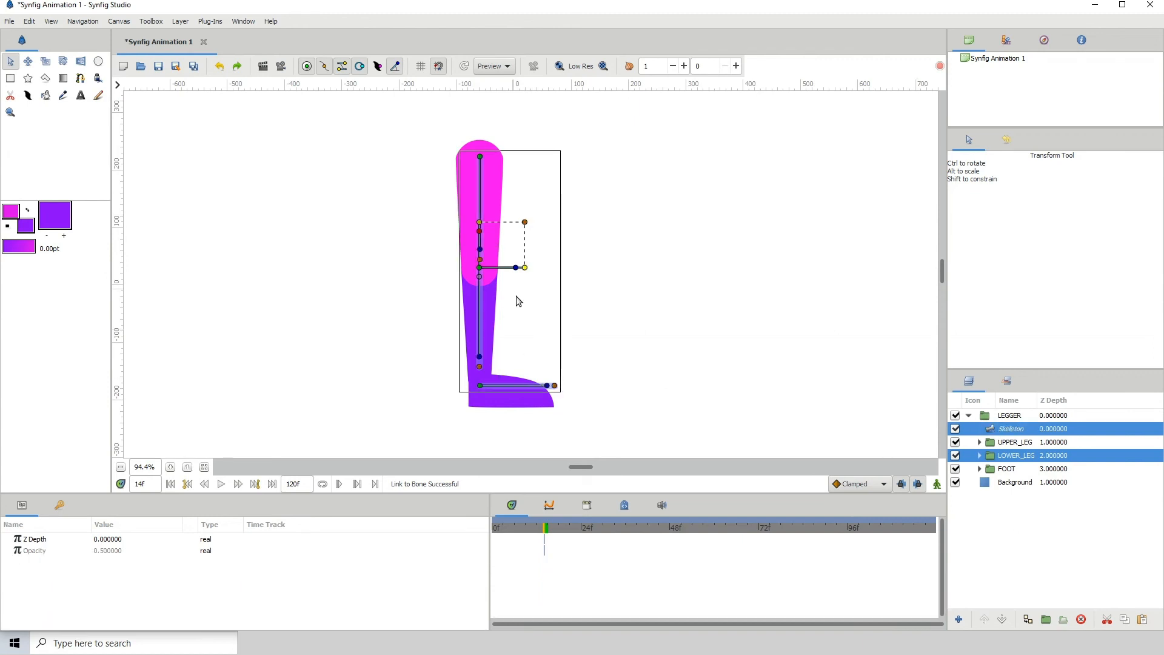
mouse_move(516, 237)
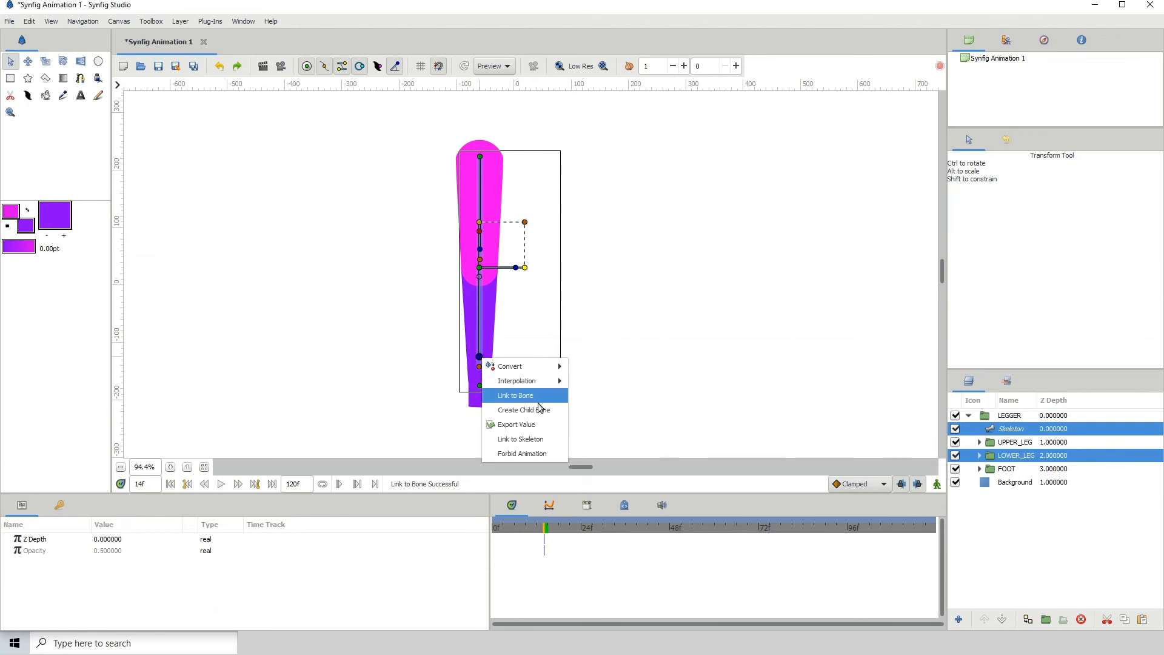
left_click(515, 395)
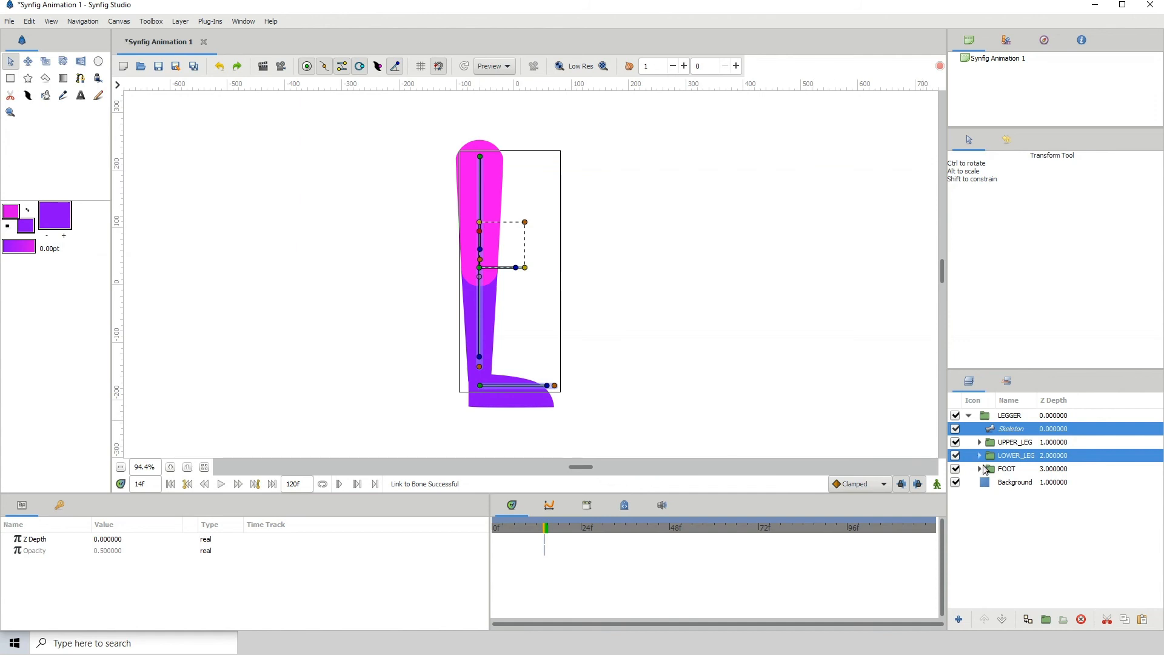
left_click(1006, 468)
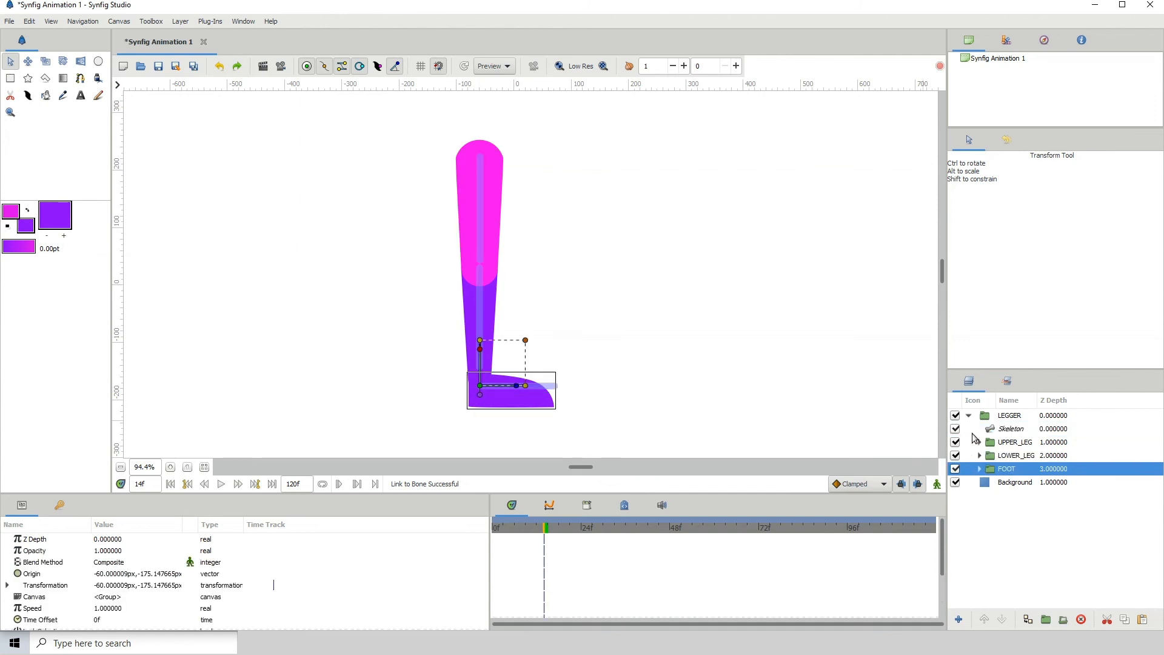
left_click(1011, 429)
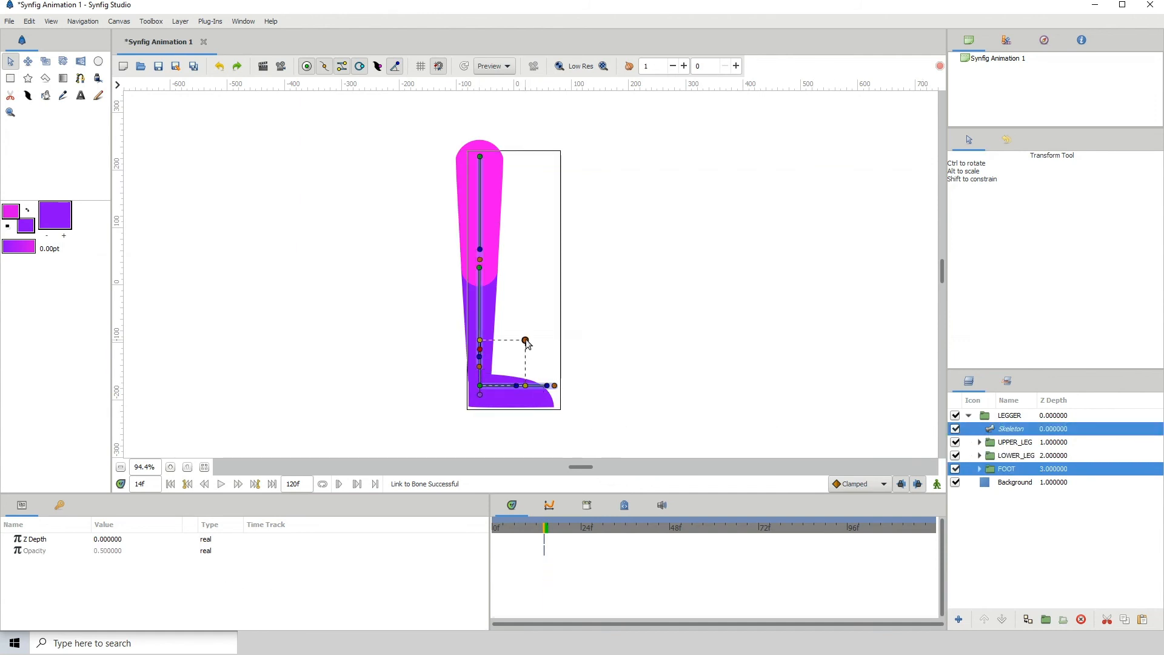
right_click(553, 386)
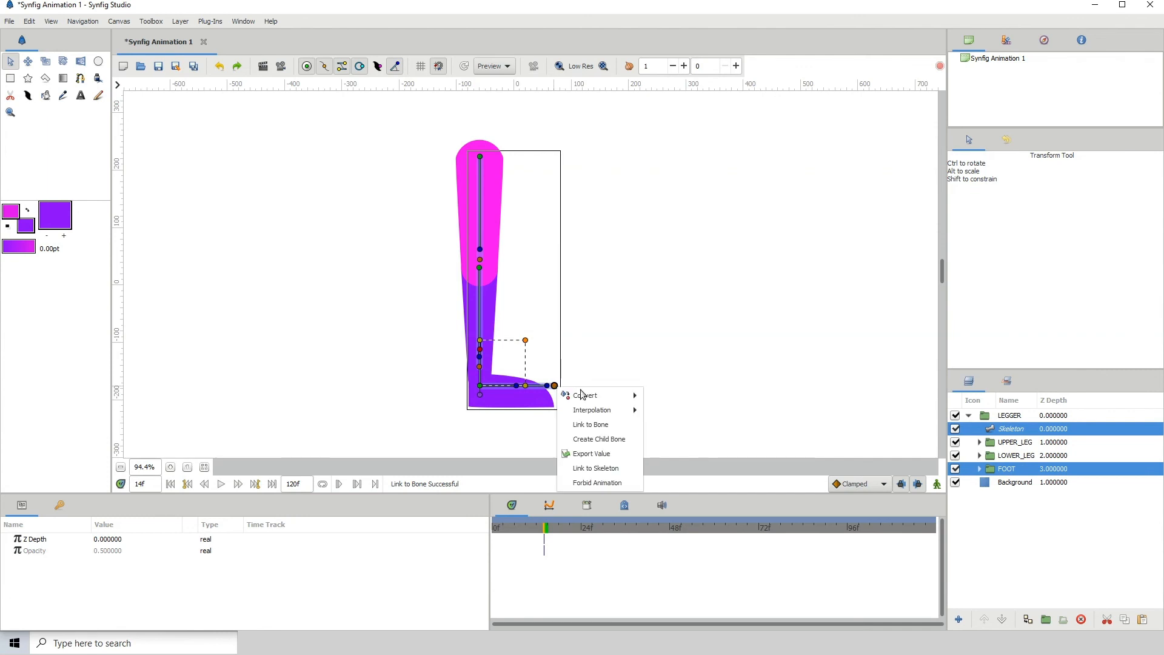
mouse_move(590, 424)
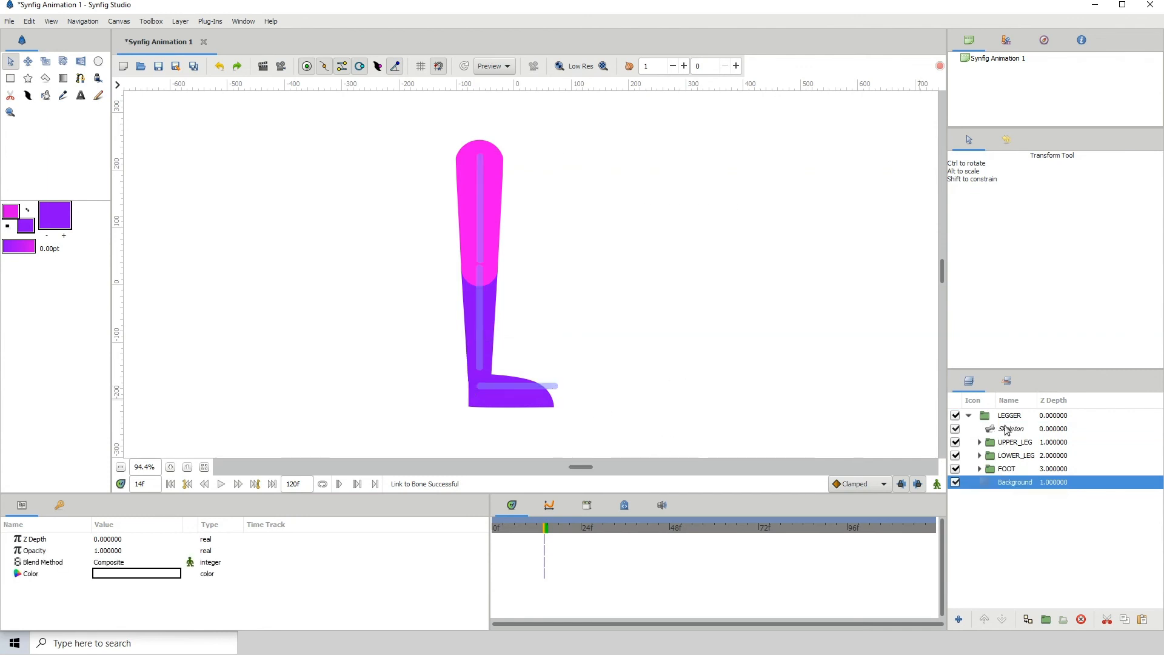
Rotate the hip, ankle and knee bones to check the leg bends, leaving it slightly bent.
left_click(1011, 429)
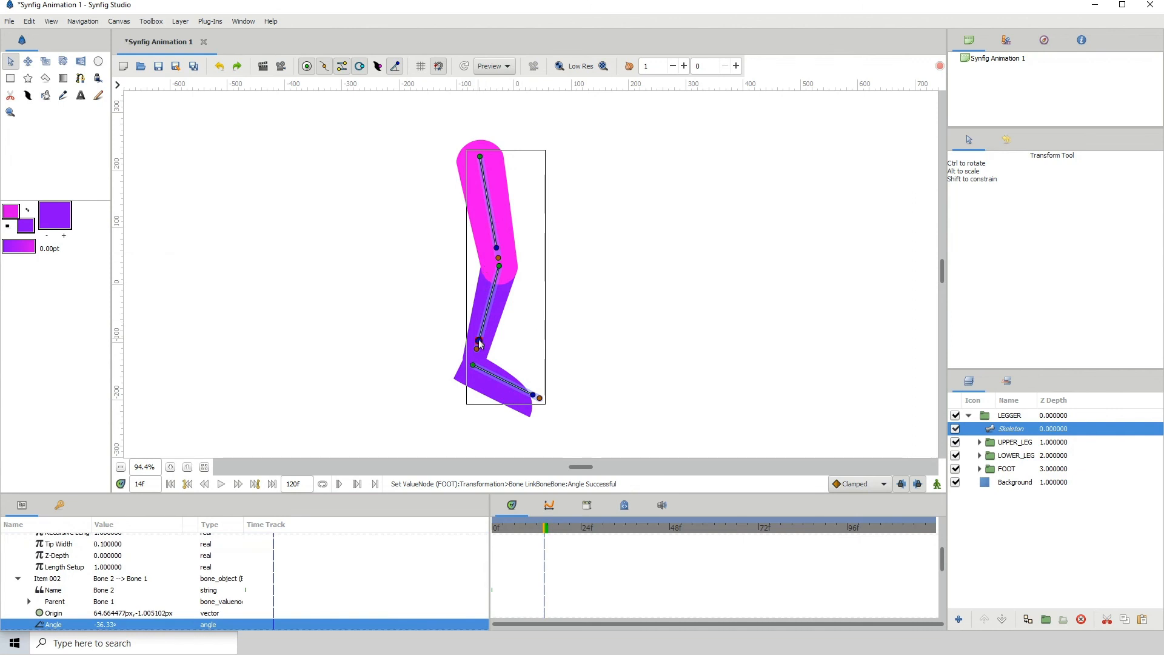
left_click_drag(479, 342, 469, 262)
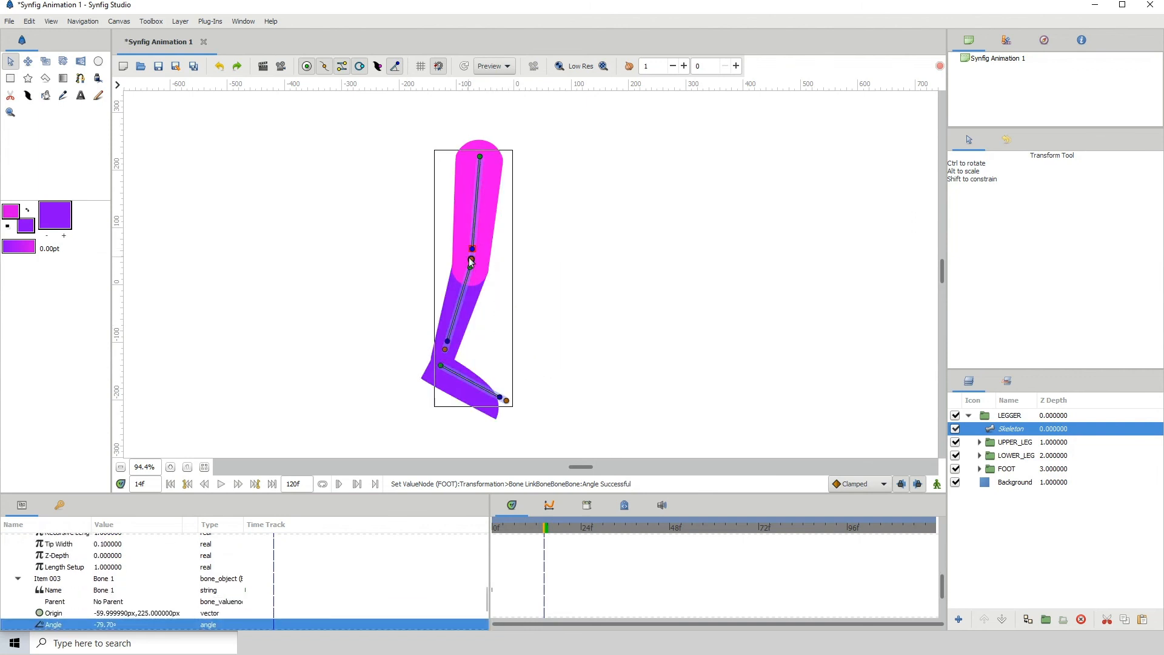
left_click_drag(469, 259, 464, 250)
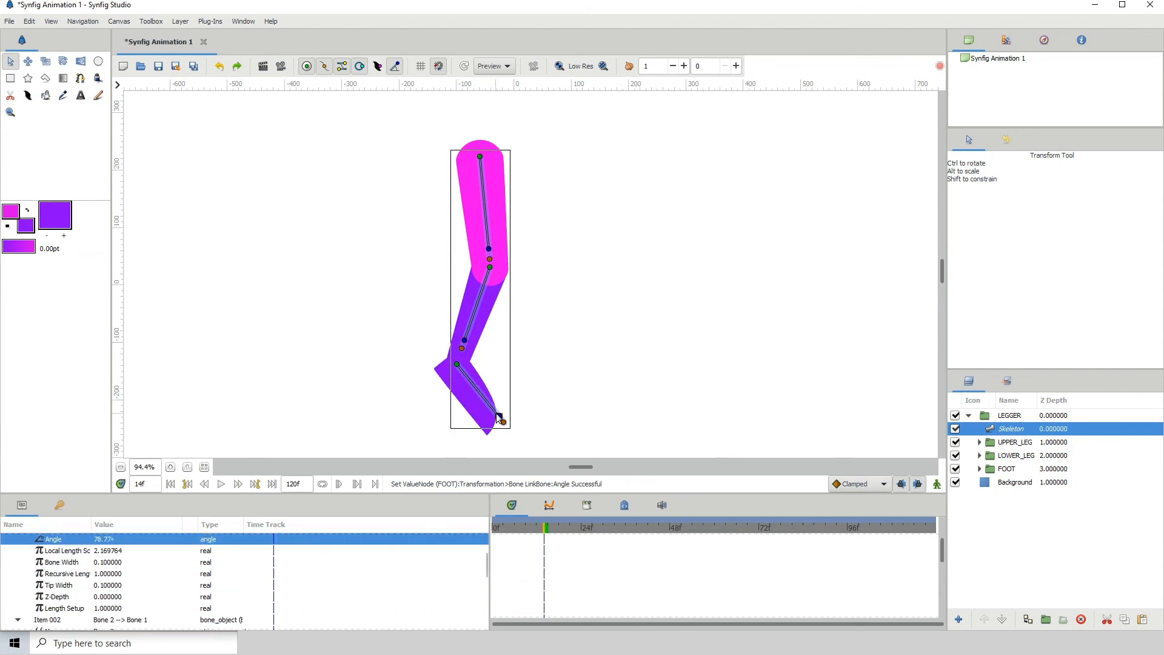
left_click_drag(498, 420, 521, 379)
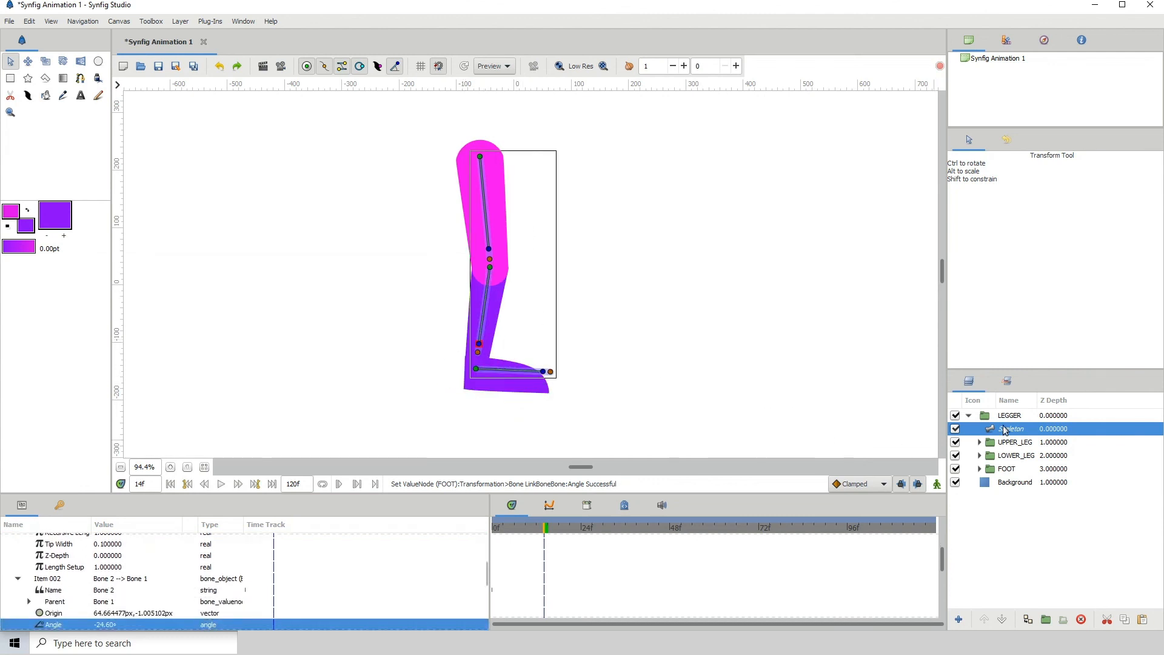
right_click(1009, 429)
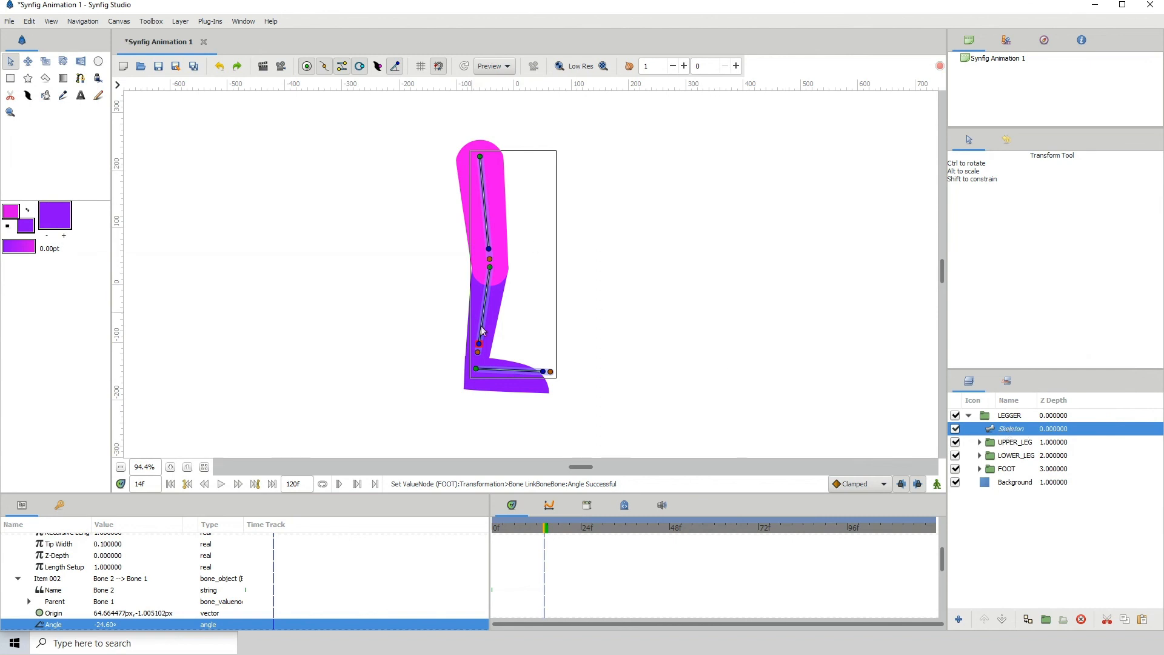
mouse_move(554, 407)
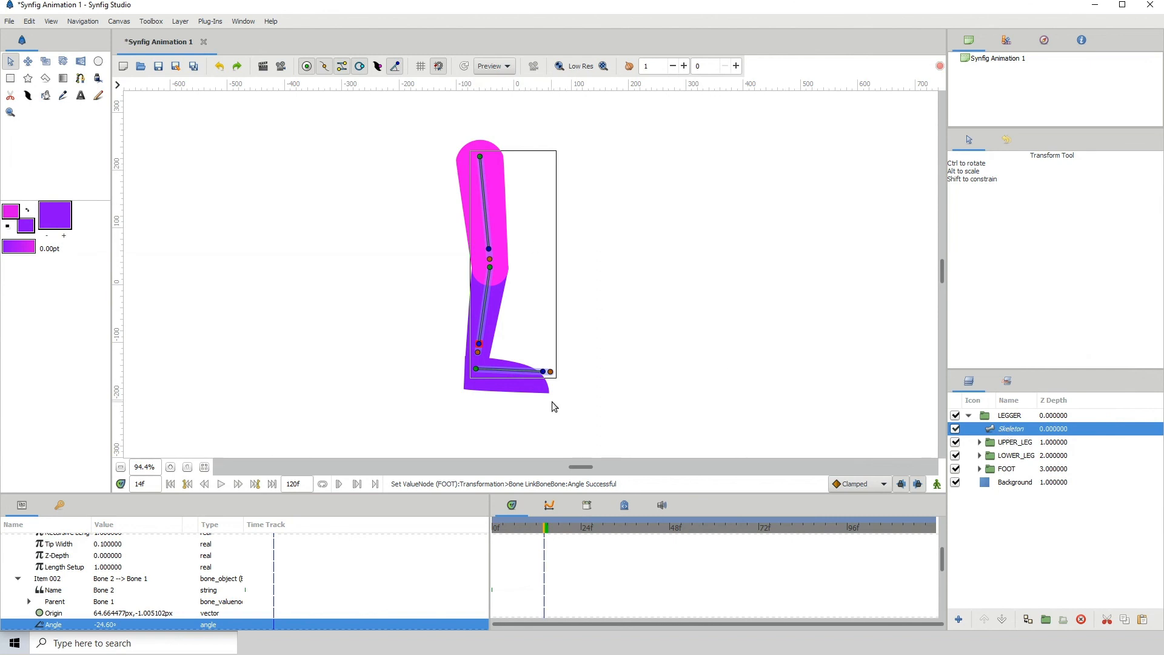